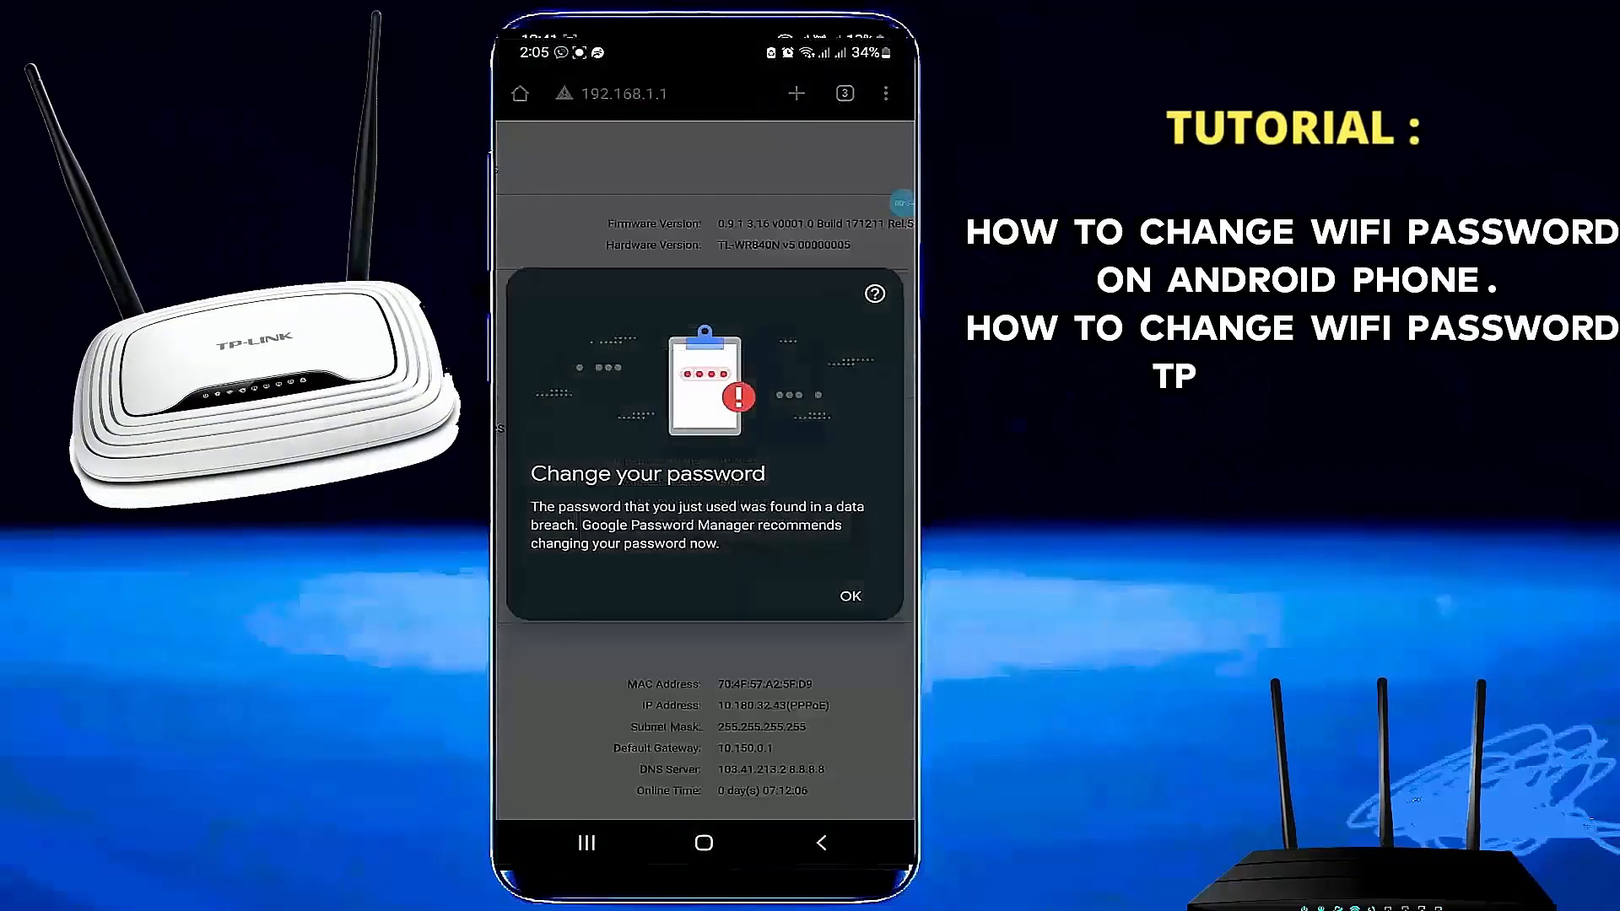
Dismiss the password breach warning and go to the router's Wireless settings.
{"action": "left_click", "coordinate": [849, 595]}
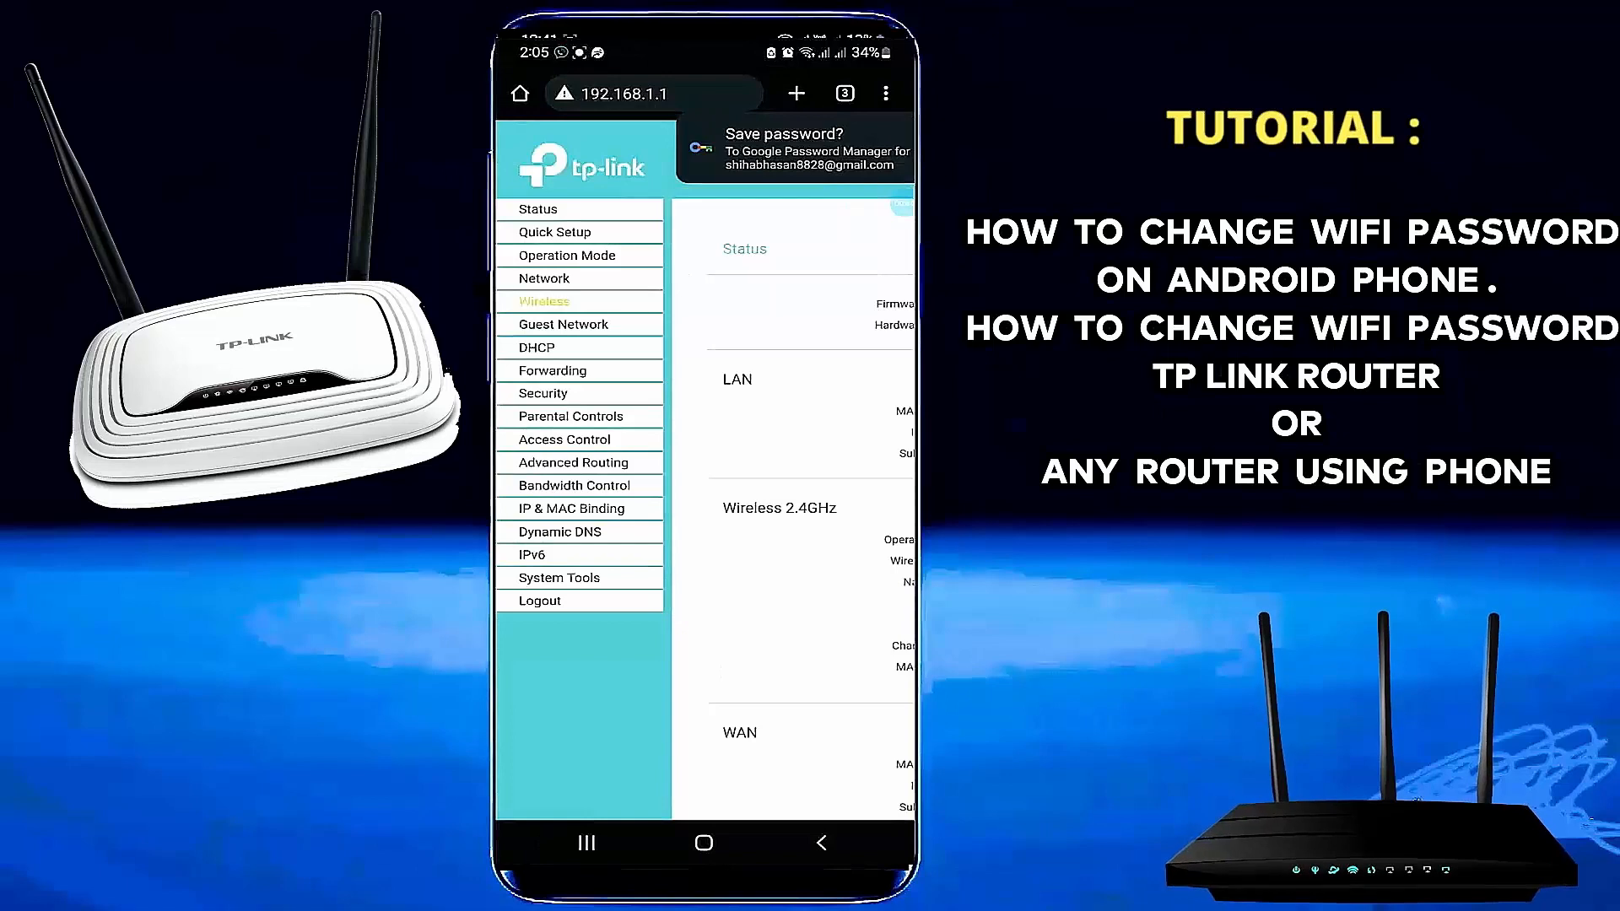
{"action": "left_click", "coordinate": [542, 300]}
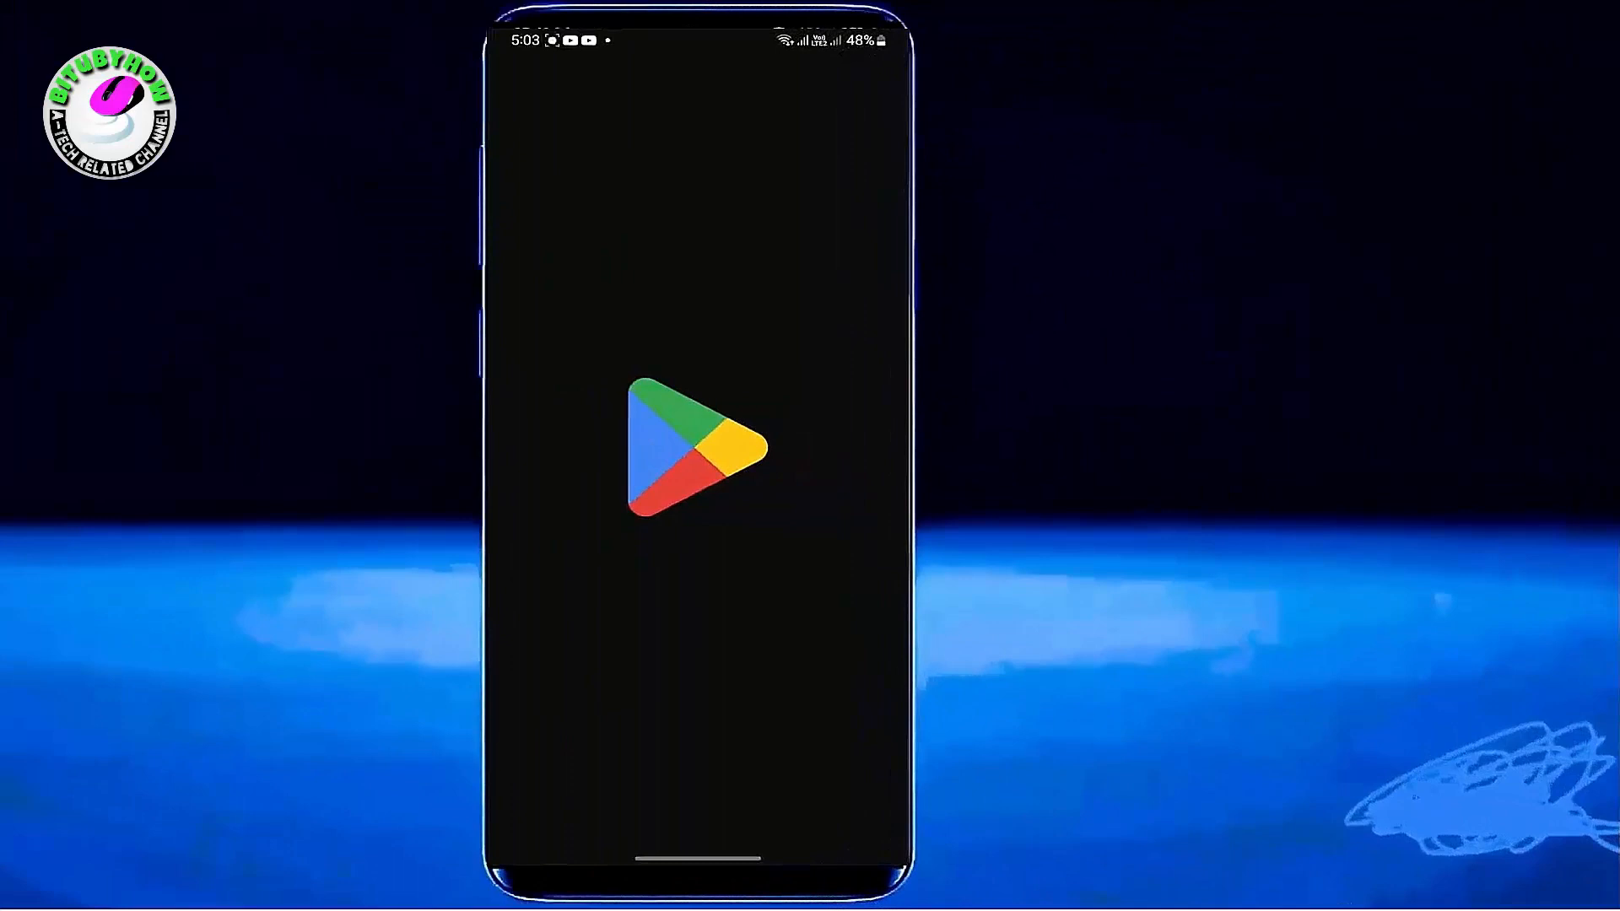
Find IP Tools via Play Store search, grant its permissions and view the Wi-Fi gateway 192.168.1.1.
{"action": "type", "text": "ip t"}
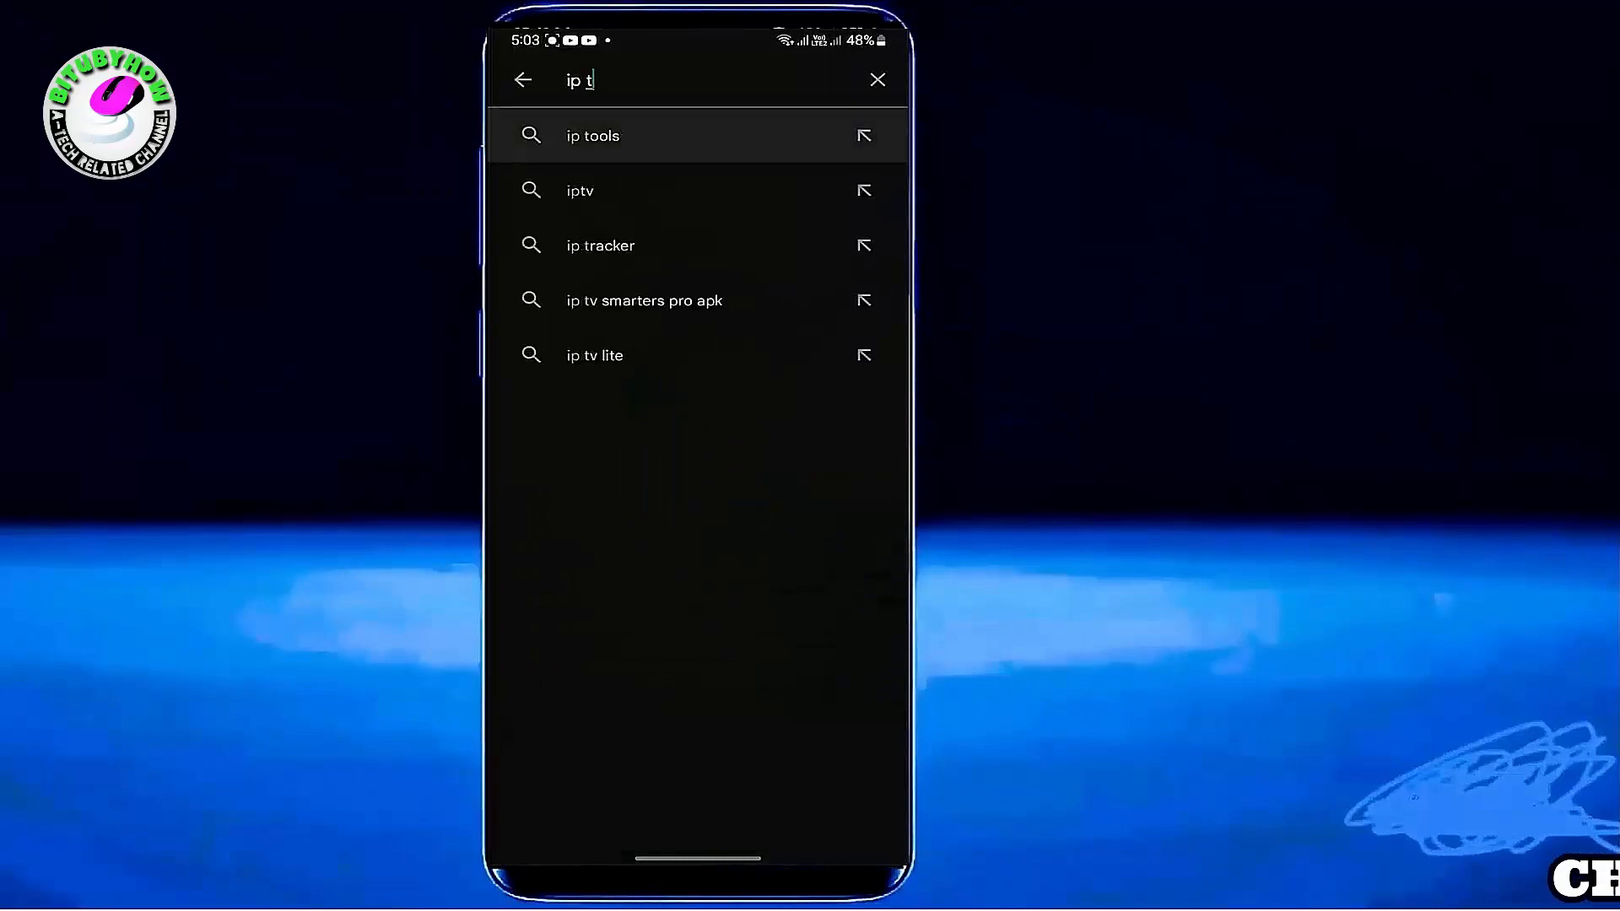
{"action": "left_click", "coordinate": [592, 135]}
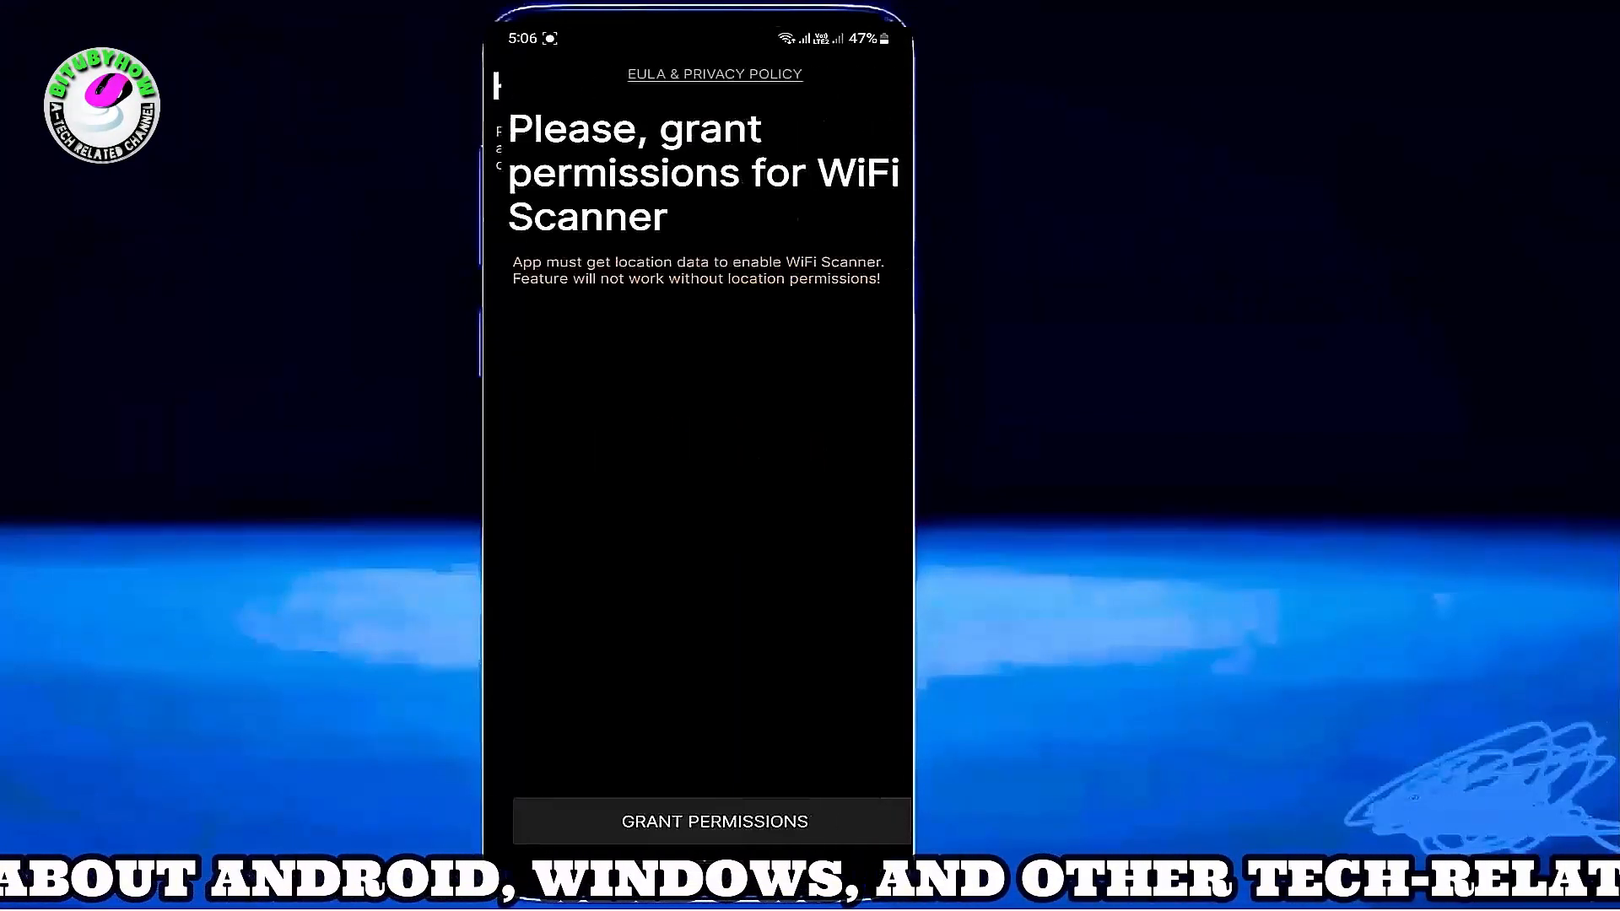
{"action": "left_click", "coordinate": [712, 820]}
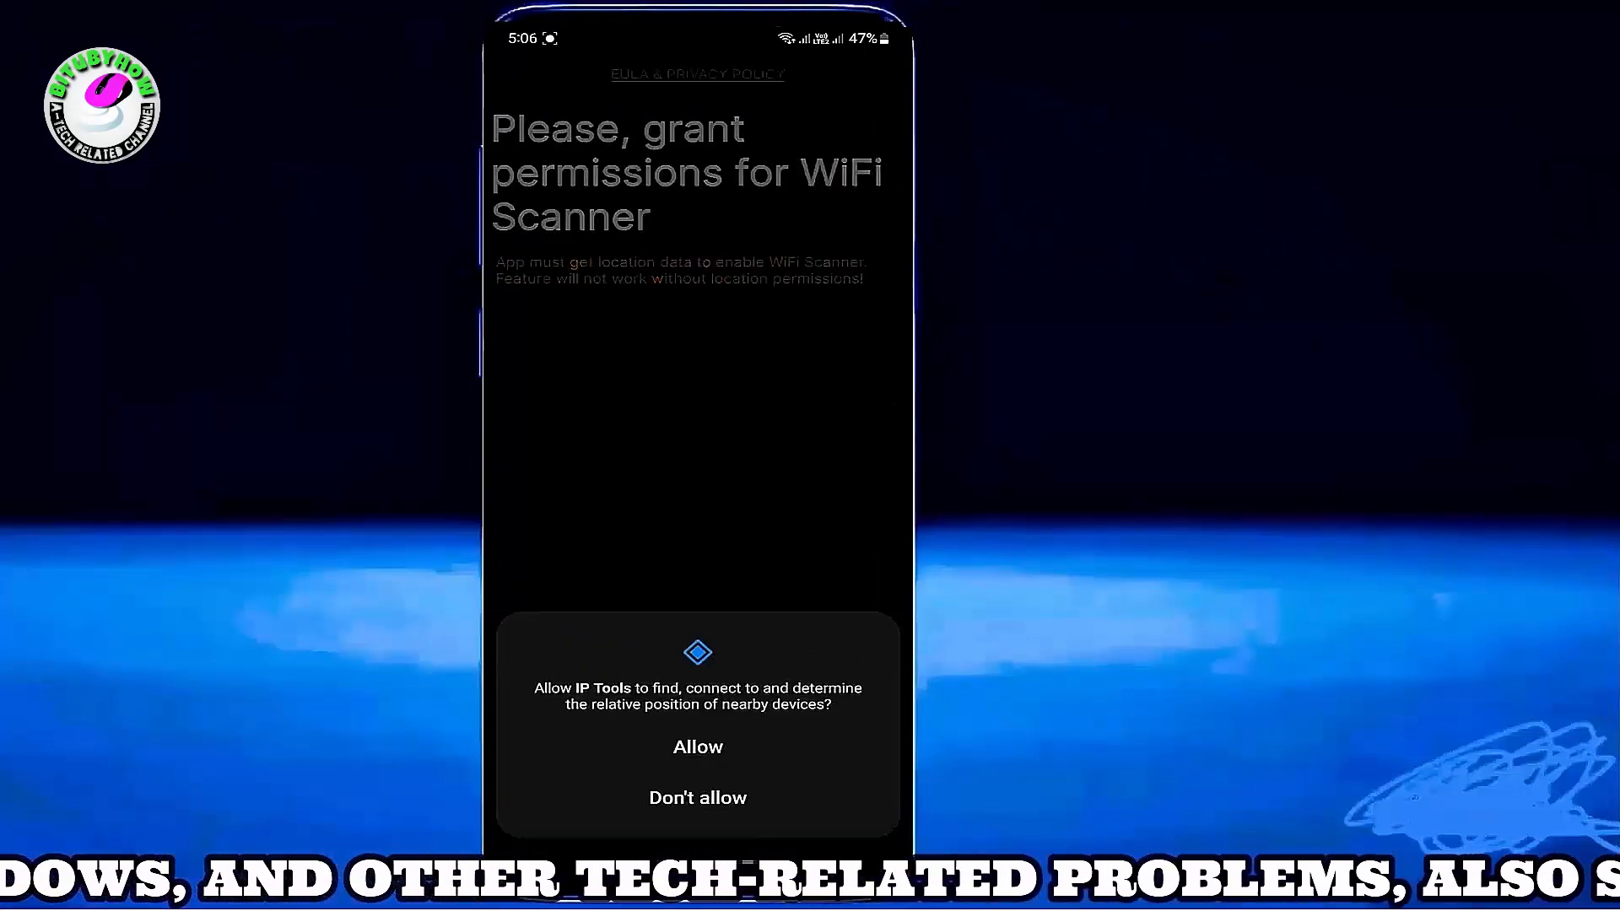
{"action": "left_click", "coordinate": [697, 747]}
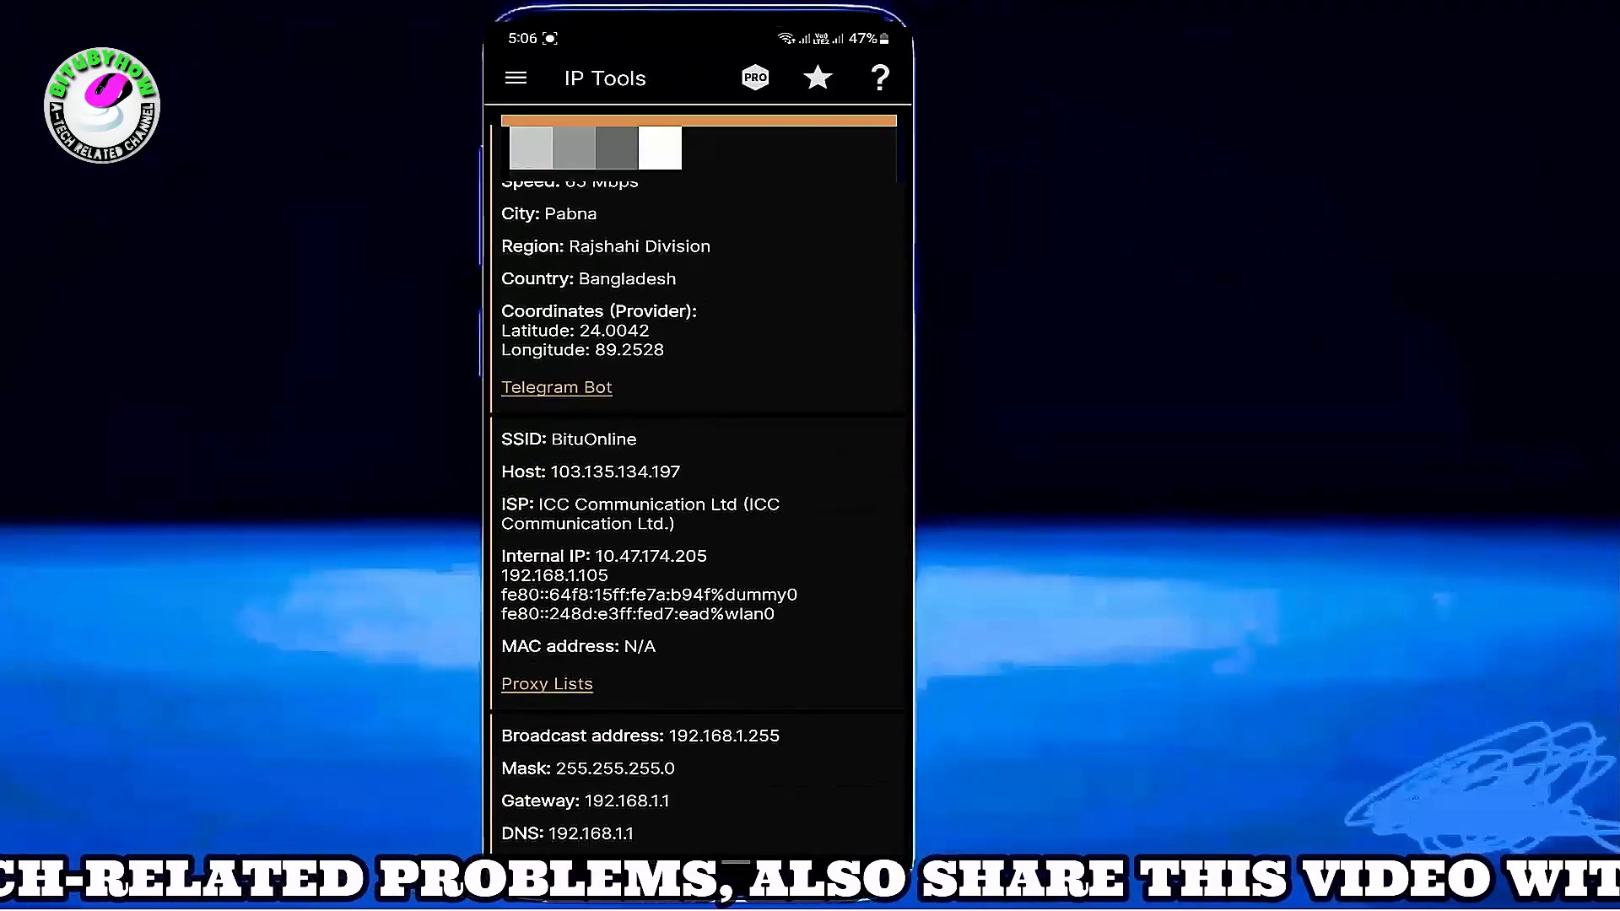
{"action": "scroll", "scroll_direction": "down", "scroll_amount": 3}
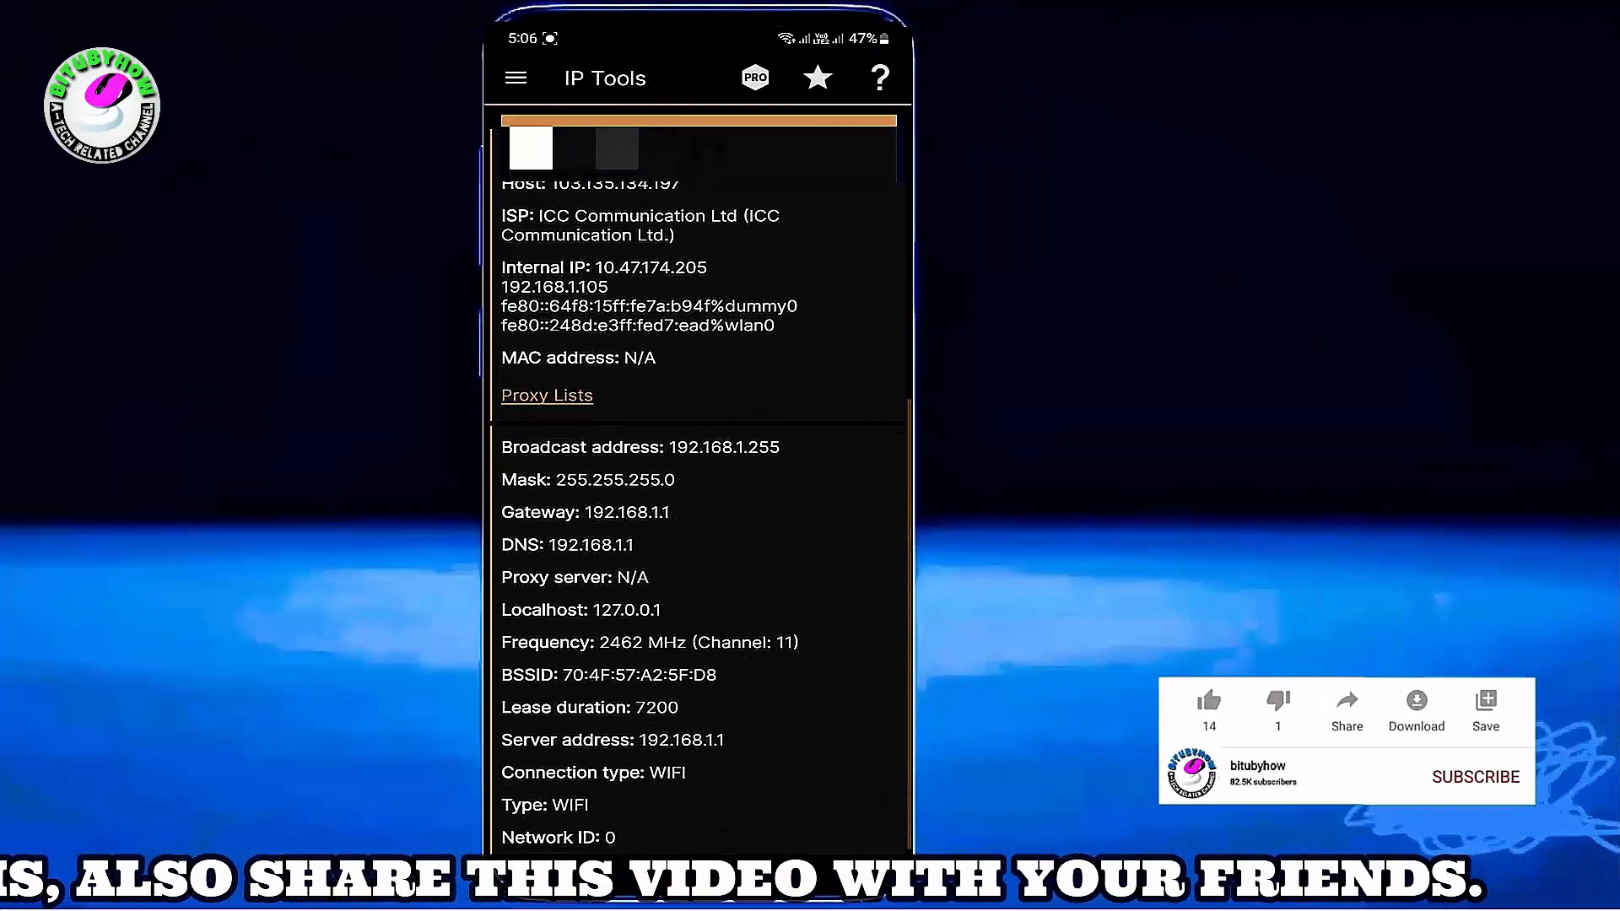
{"action": "left_click", "coordinate": [1475, 776]}
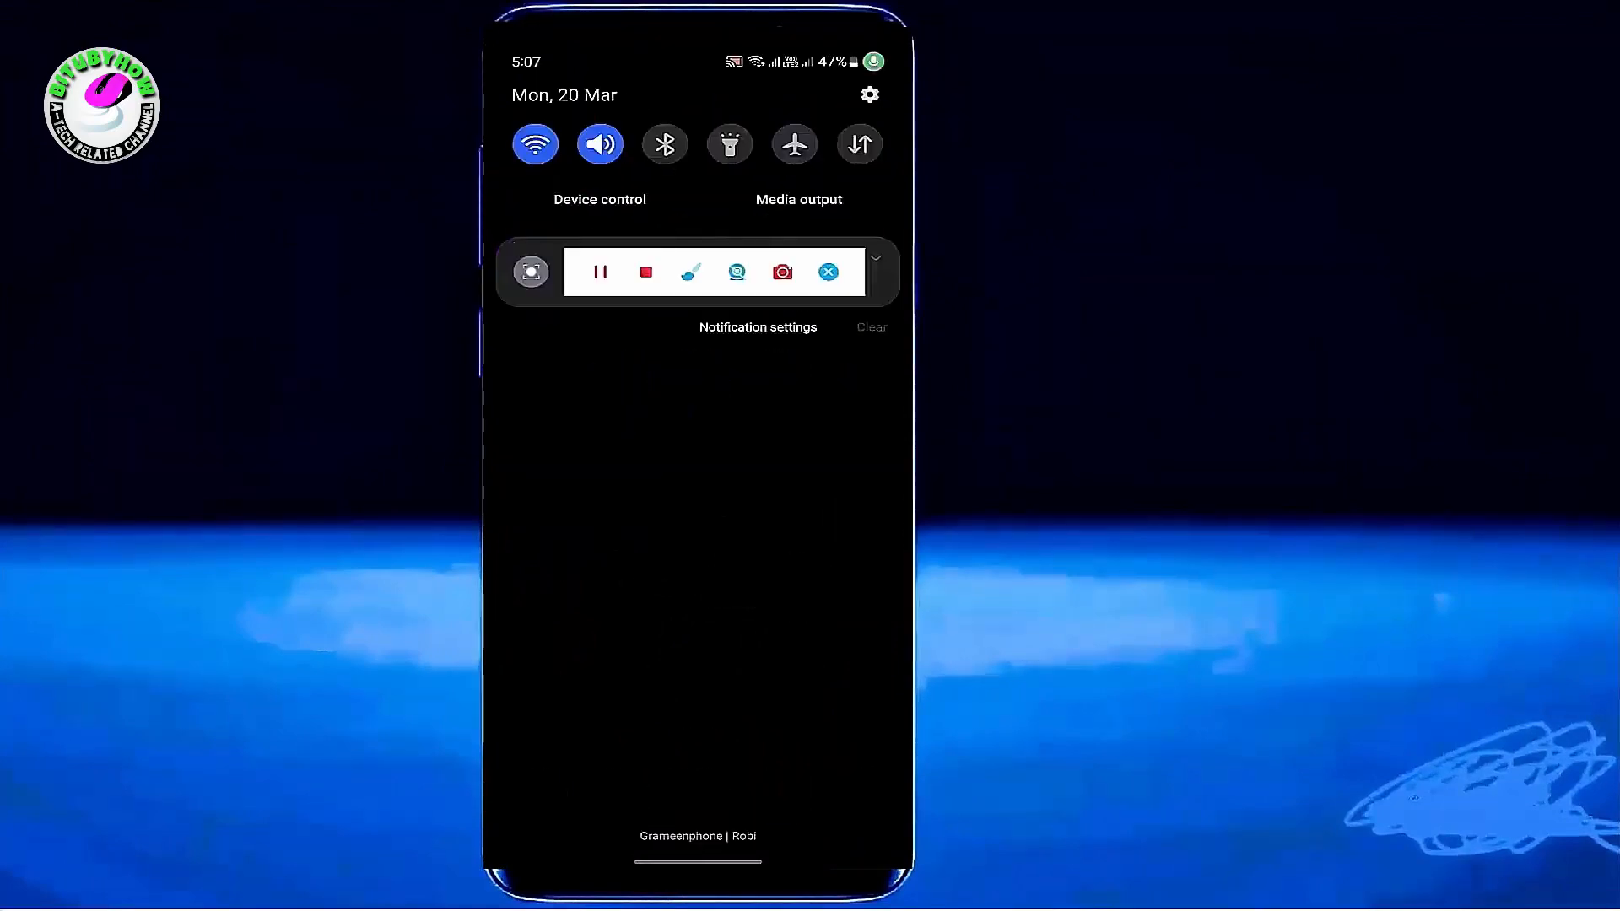
Reach the BituOnline network's details through Settings > Connections > Wi-Fi.
{"action": "left_click", "coordinate": [868, 95]}
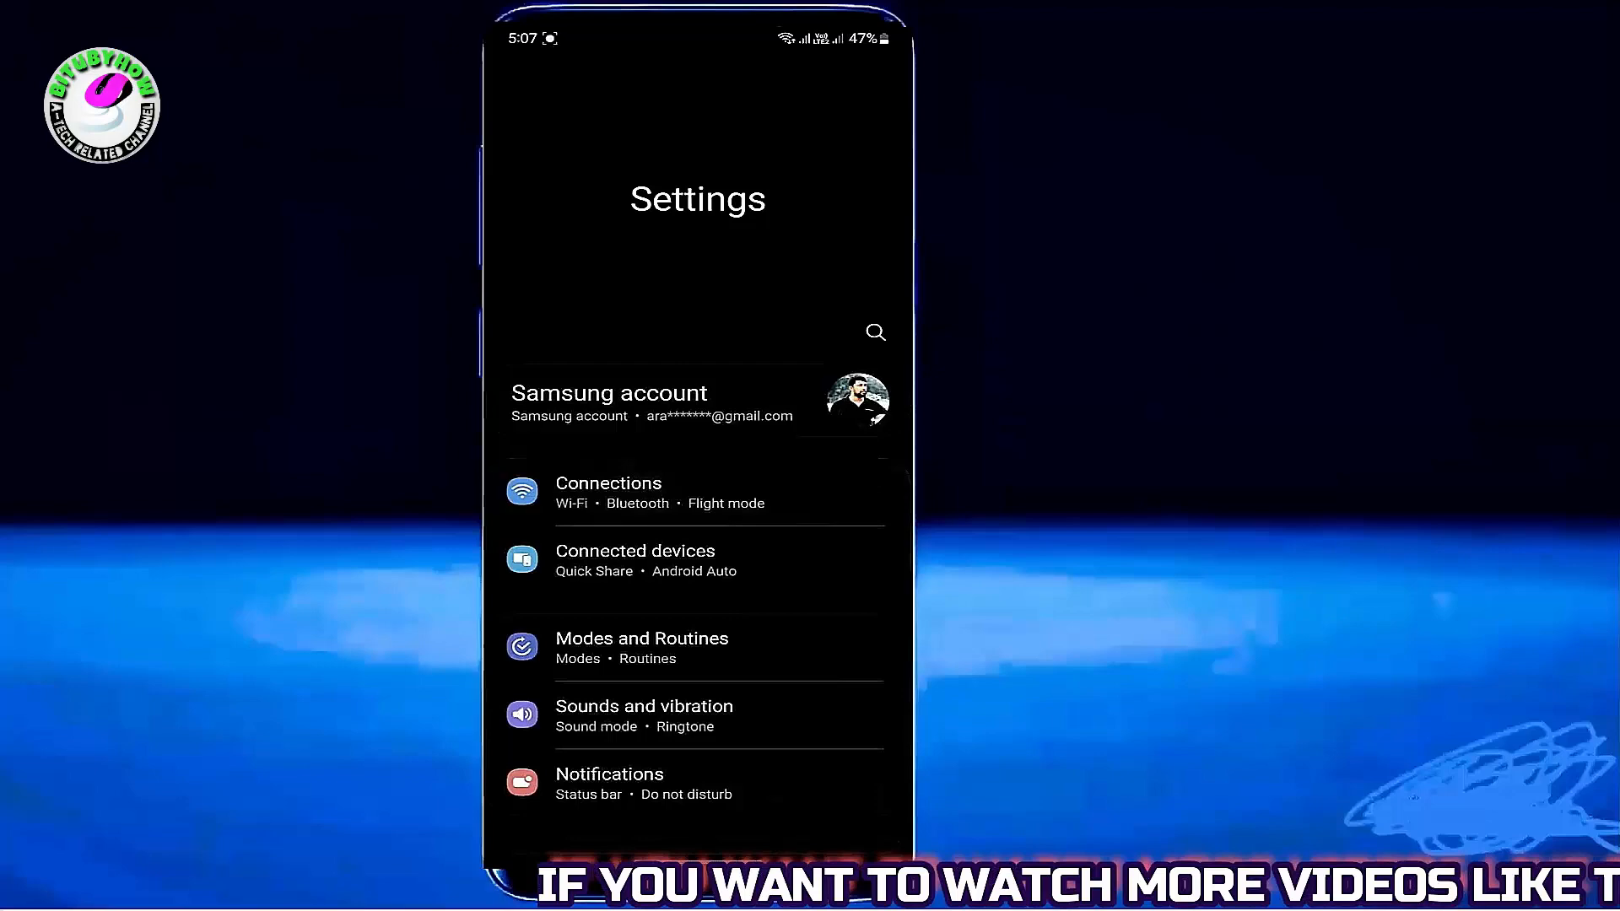
{"action": "left_click", "coordinate": [609, 492]}
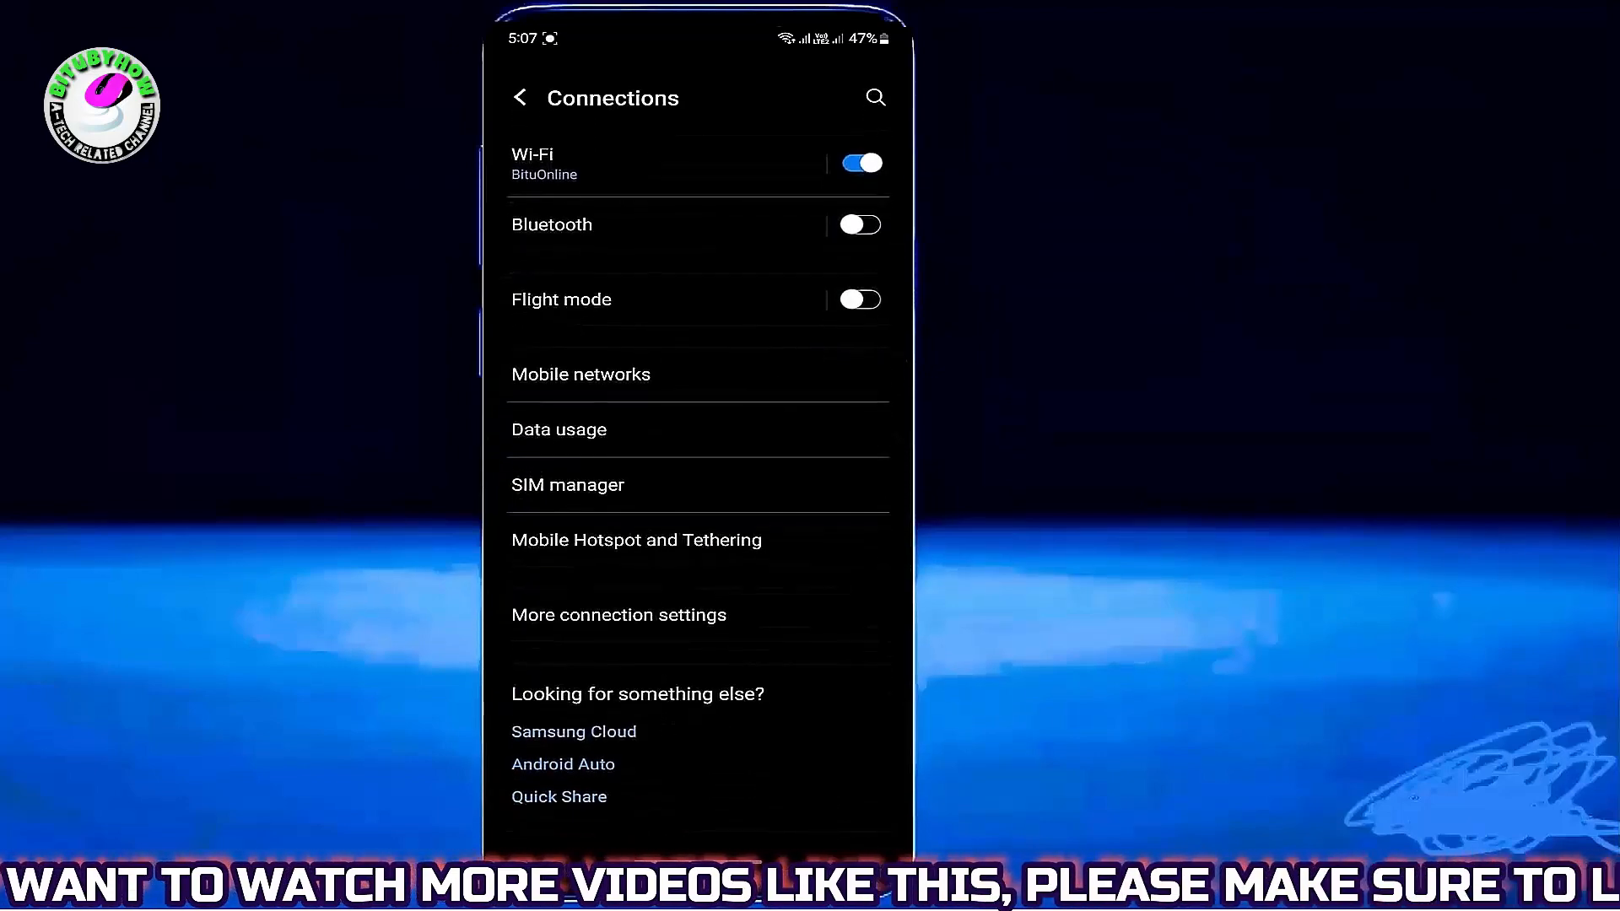
{"action": "left_click", "coordinate": [531, 163]}
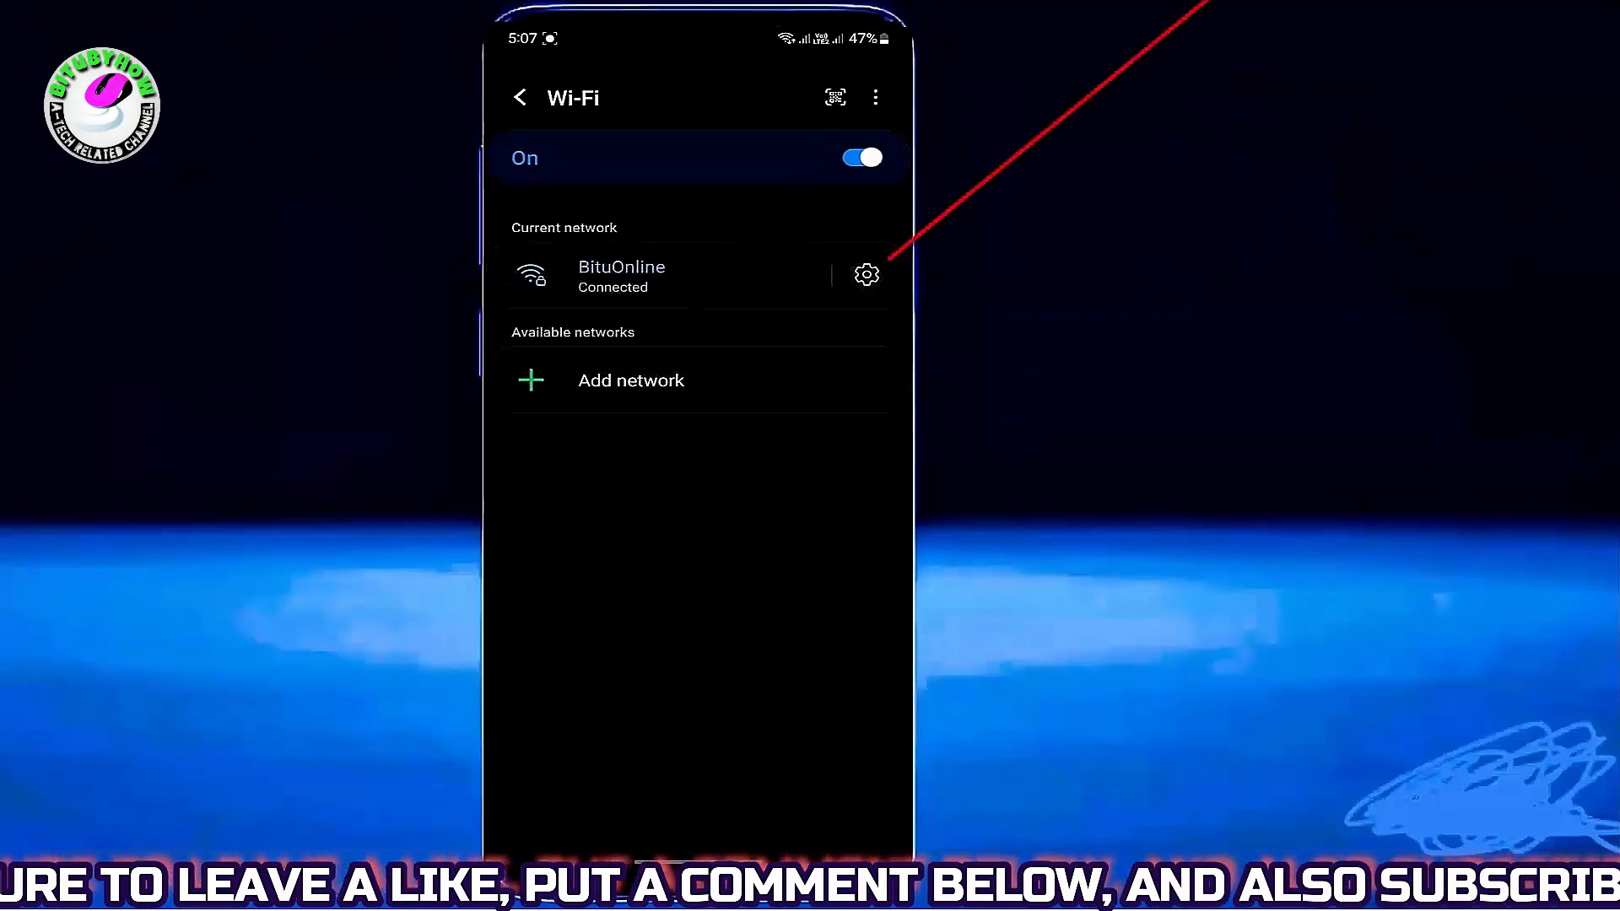
{"action": "left_click", "coordinate": [866, 275]}
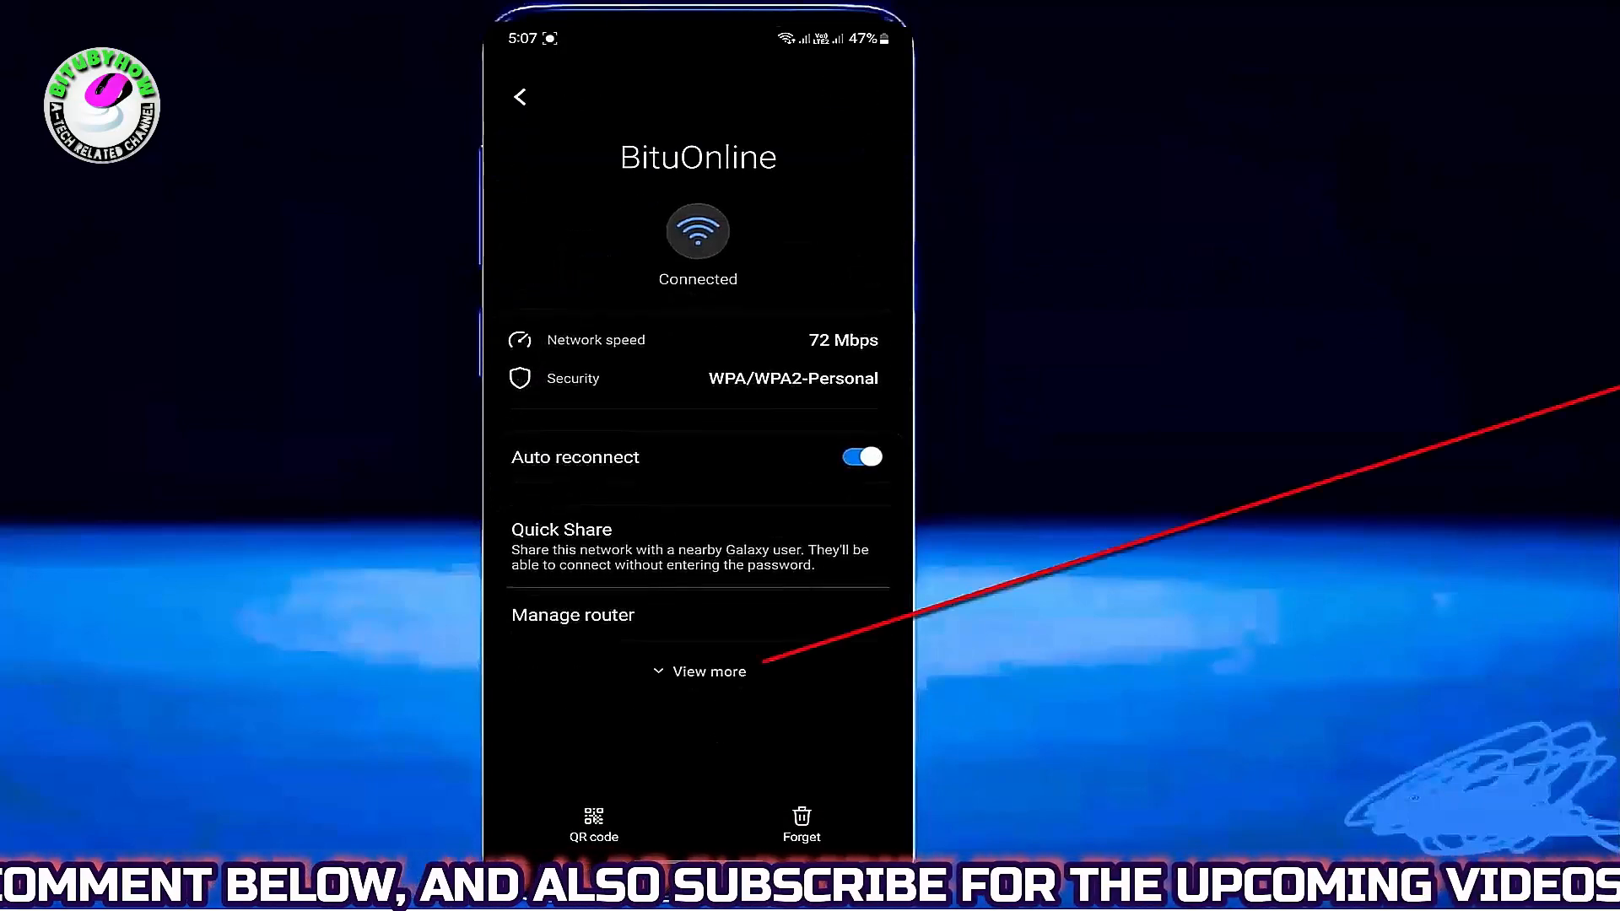
View more network details and the IP settings choices, selecting Static.
{"action": "left_click", "coordinate": [709, 670]}
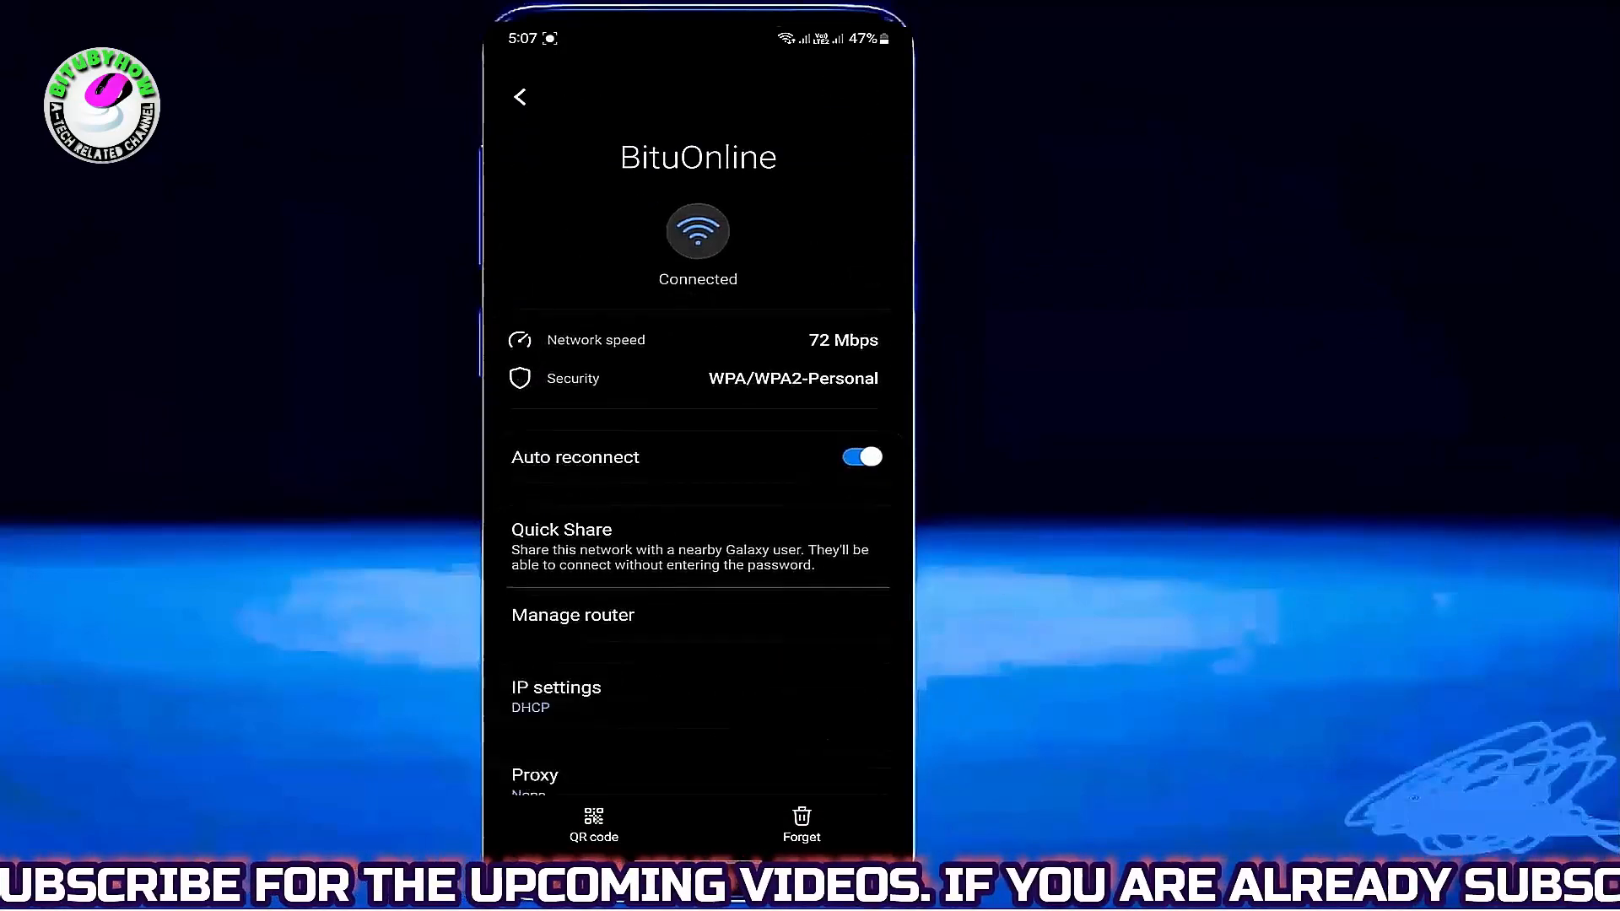
{"action": "scroll", "scroll_direction": "down", "scroll_amount": 3}
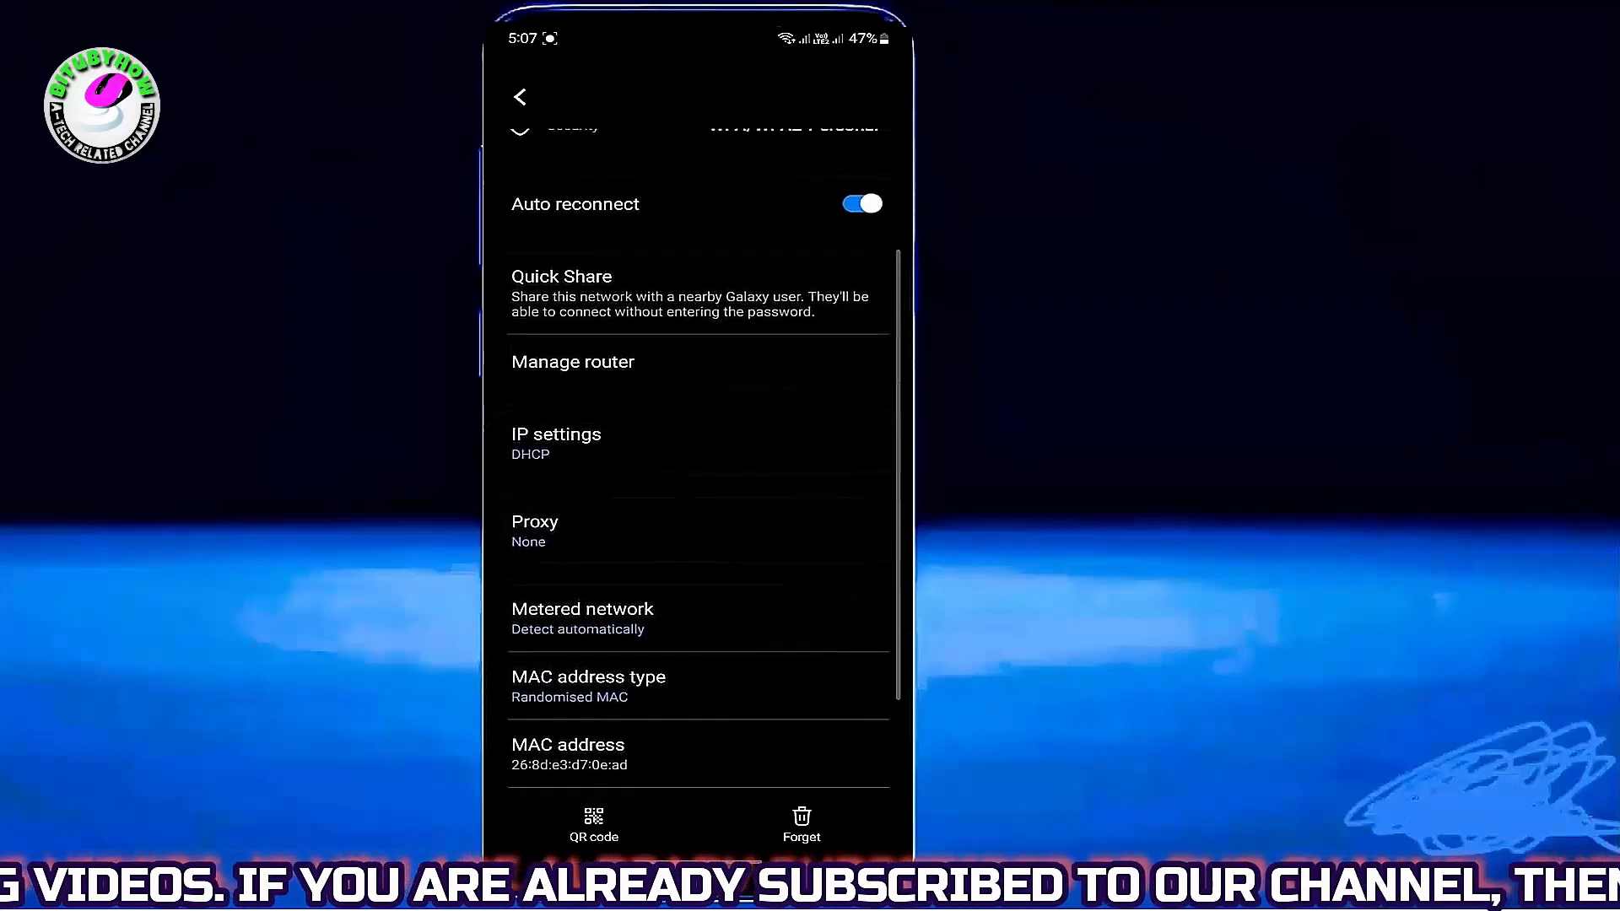
{"action": "left_click", "coordinate": [555, 434]}
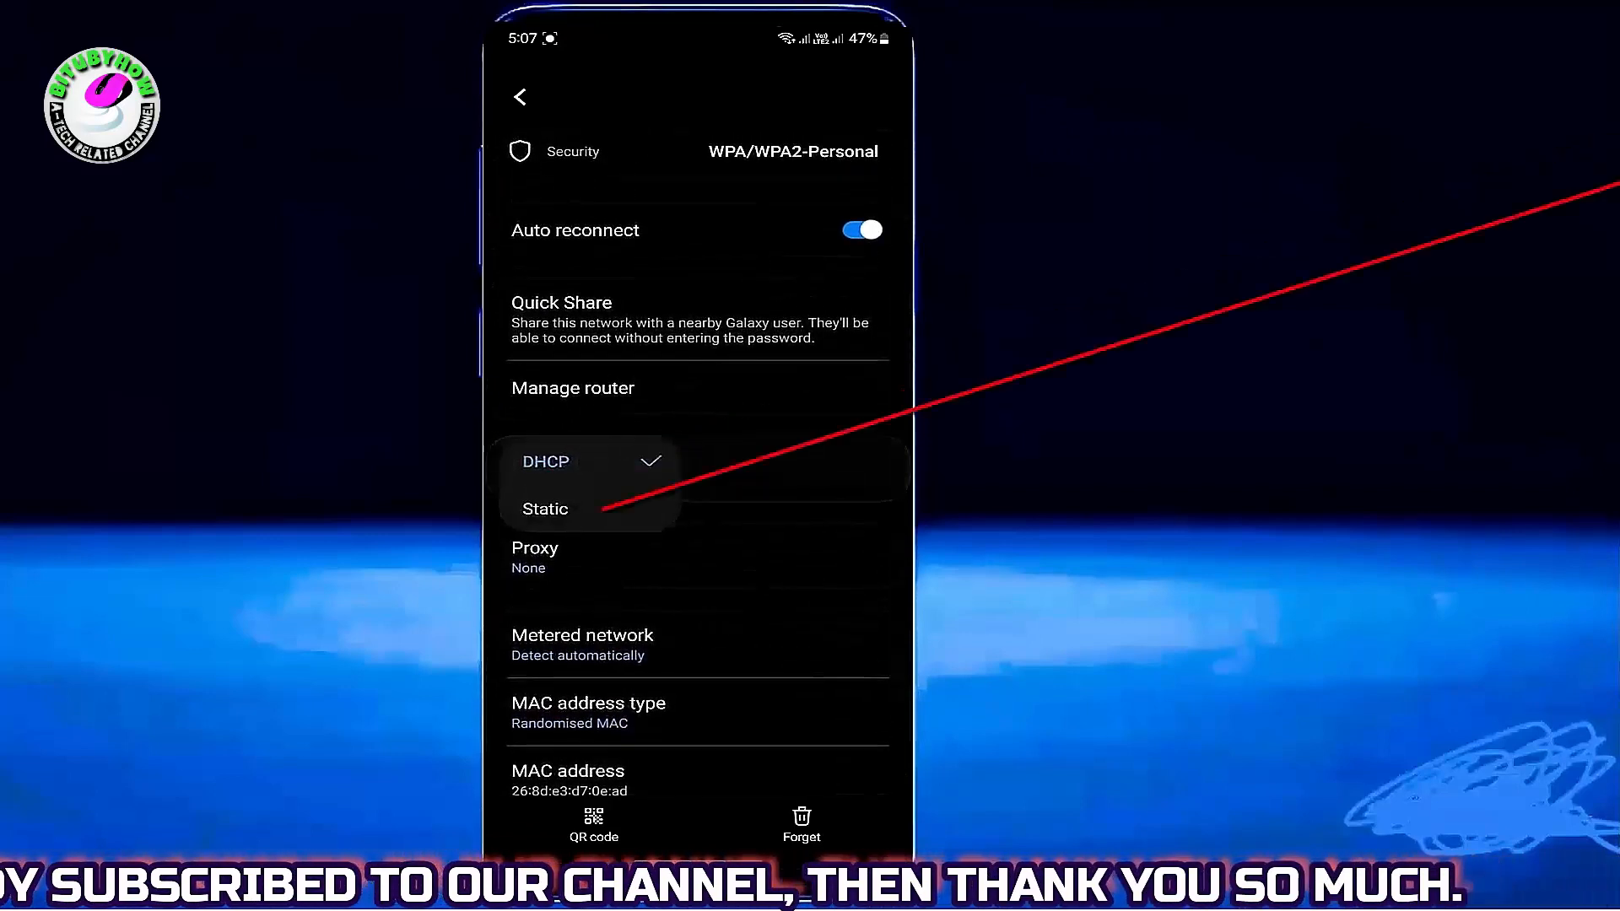
{"action": "left_click", "coordinate": [545, 508]}
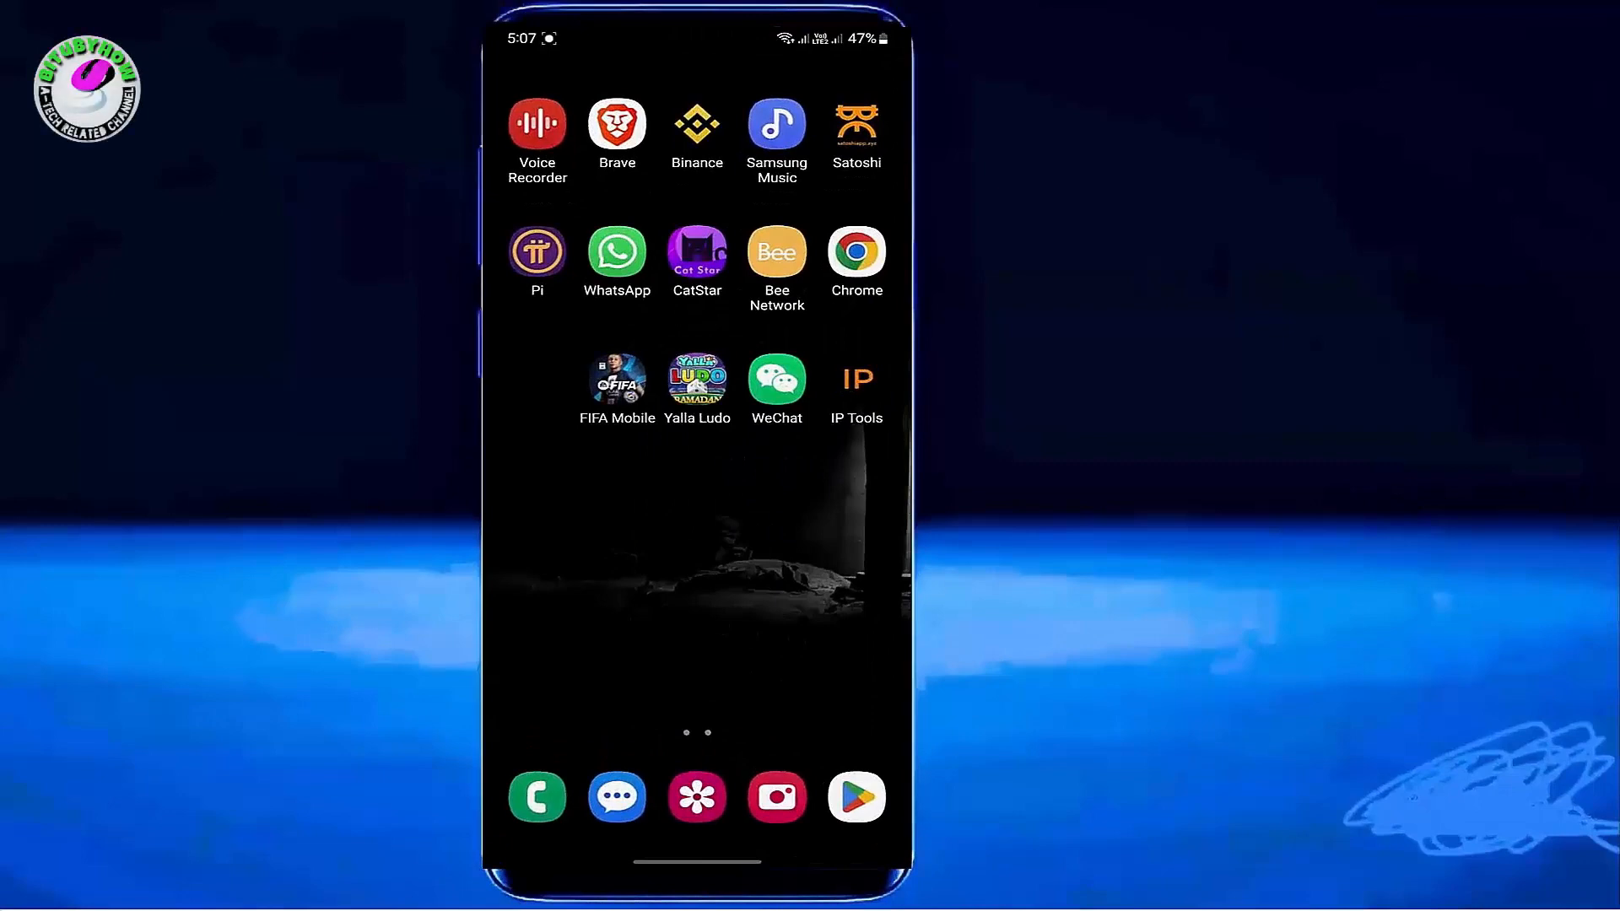
Google 'what is the default IP address of tp link router' in Chrome and view results.
{"action": "left_click", "coordinate": [855, 251]}
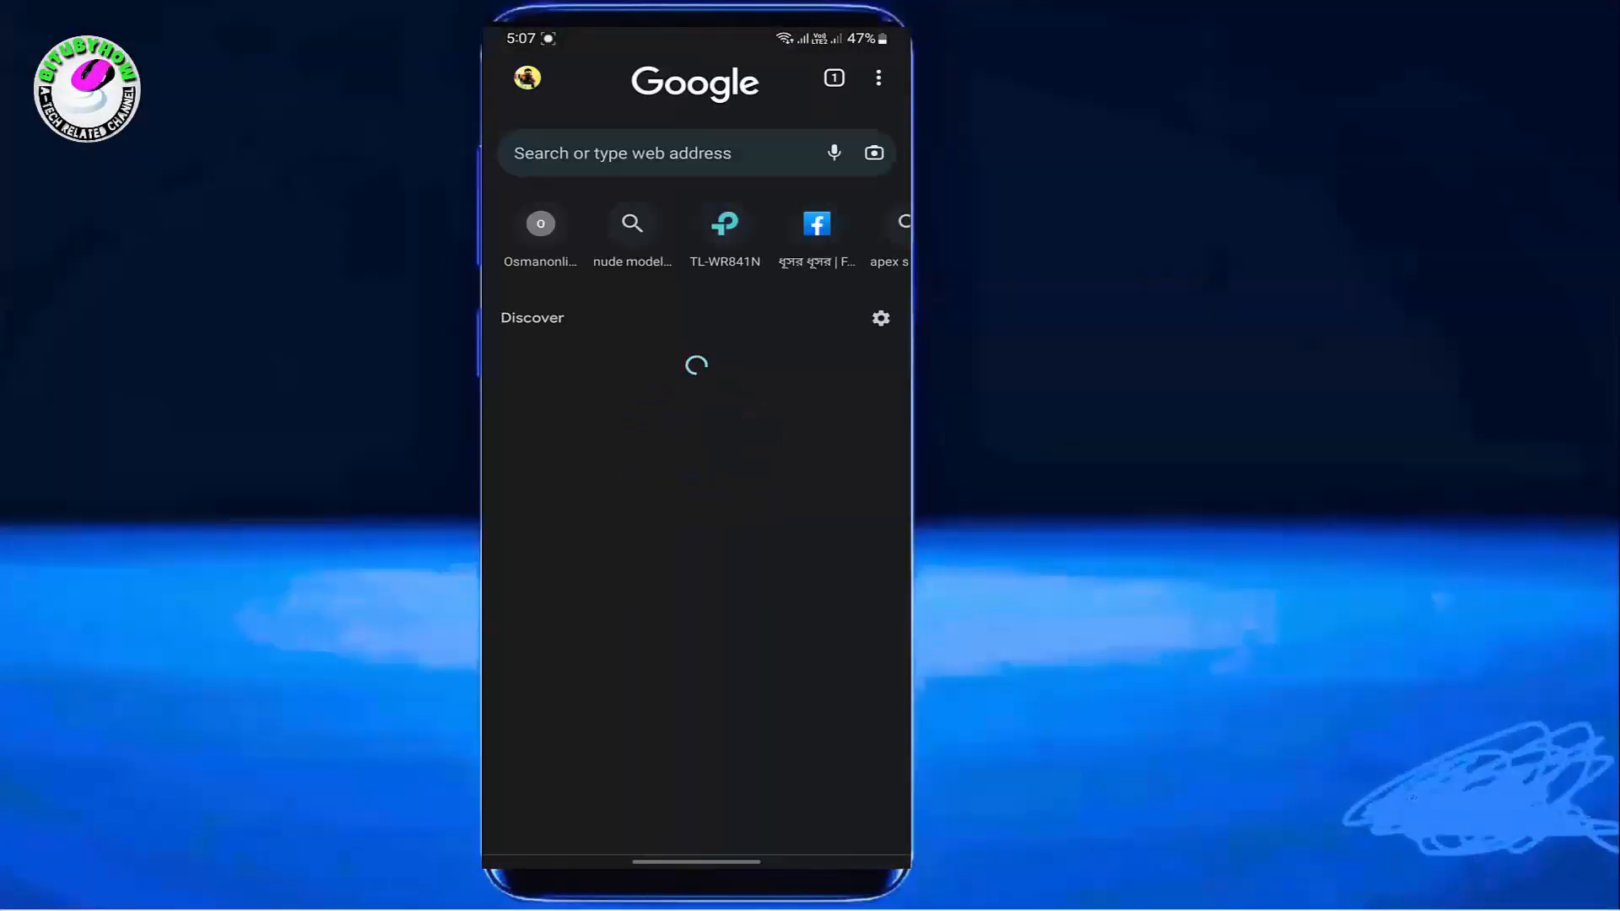
{"action": "left_click", "coordinate": [694, 154]}
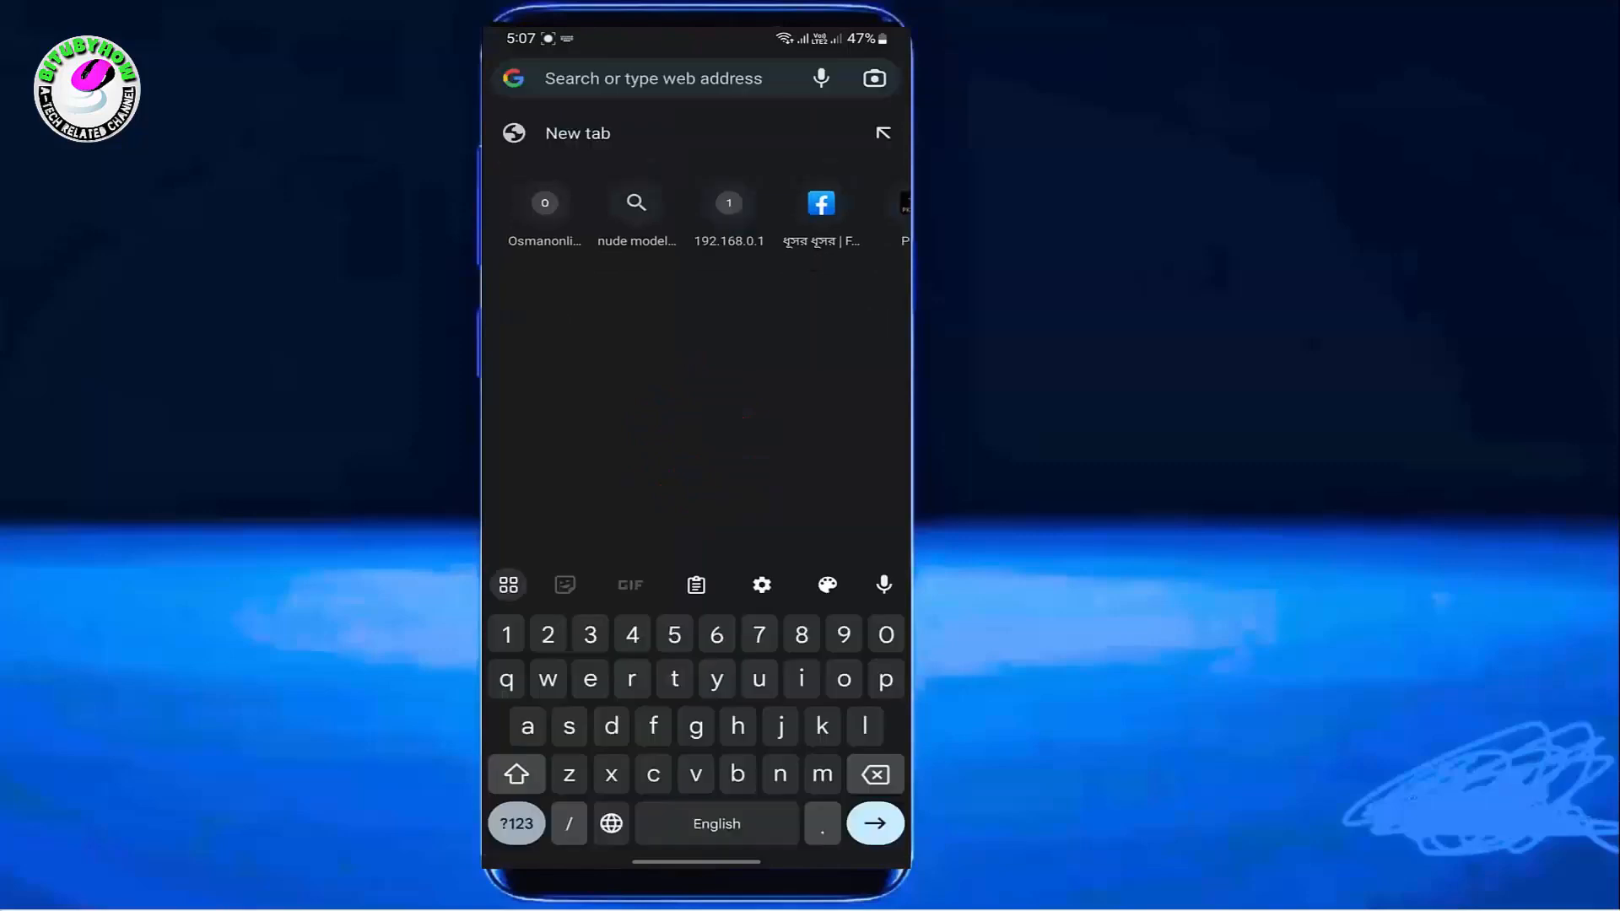
{"action": "left_click", "coordinate": [883, 586]}
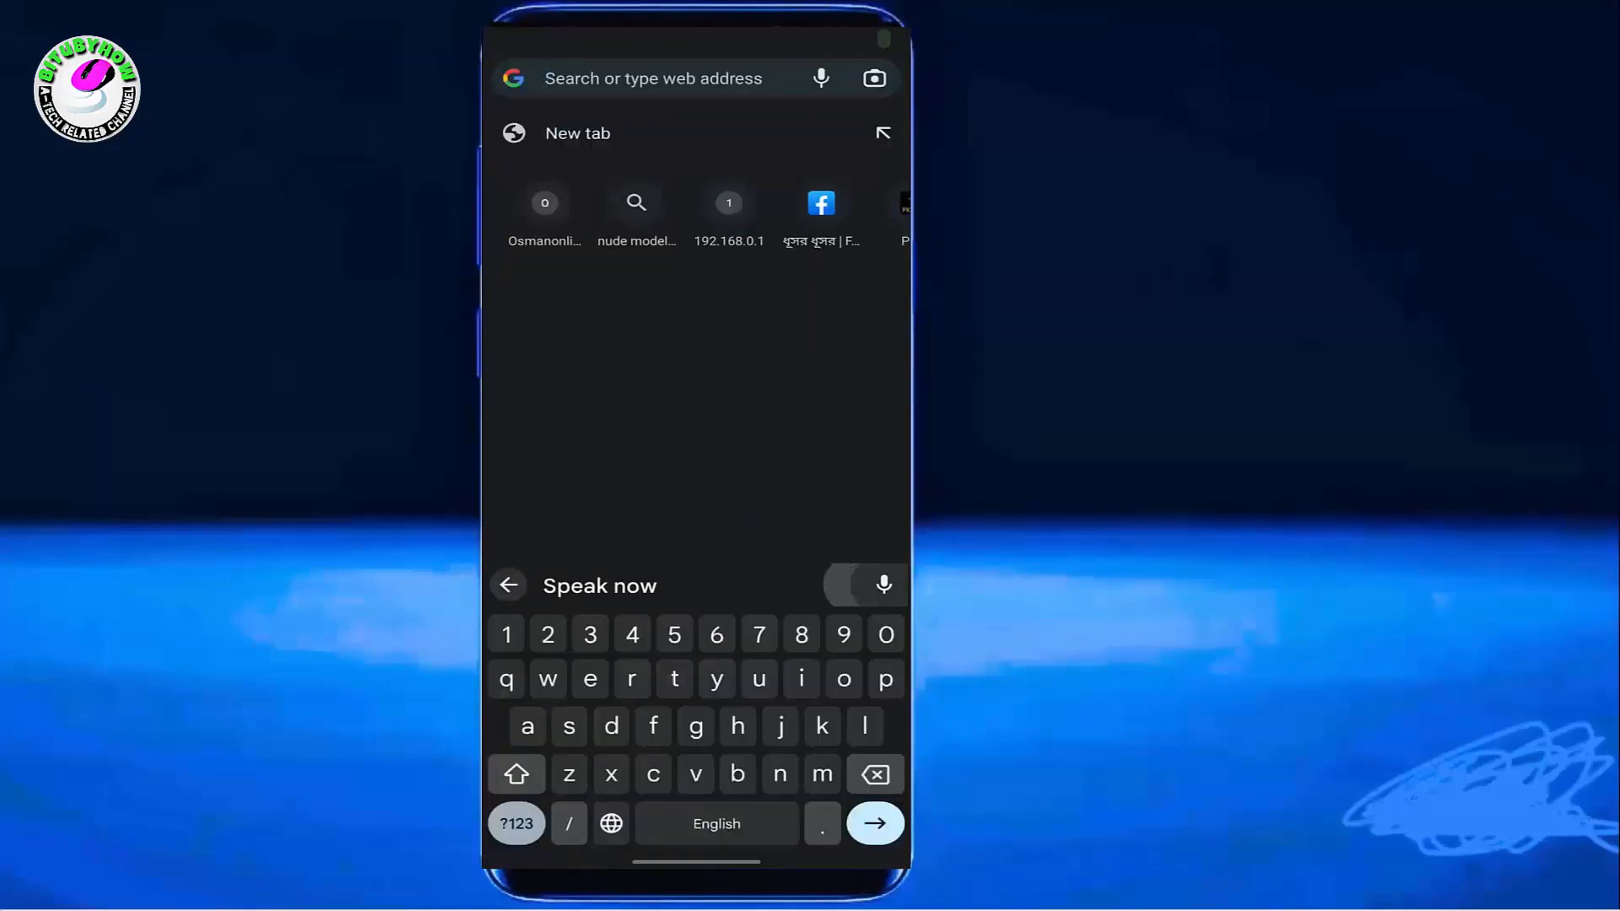
{"action": "type", "text": "what is the default IP address of"}
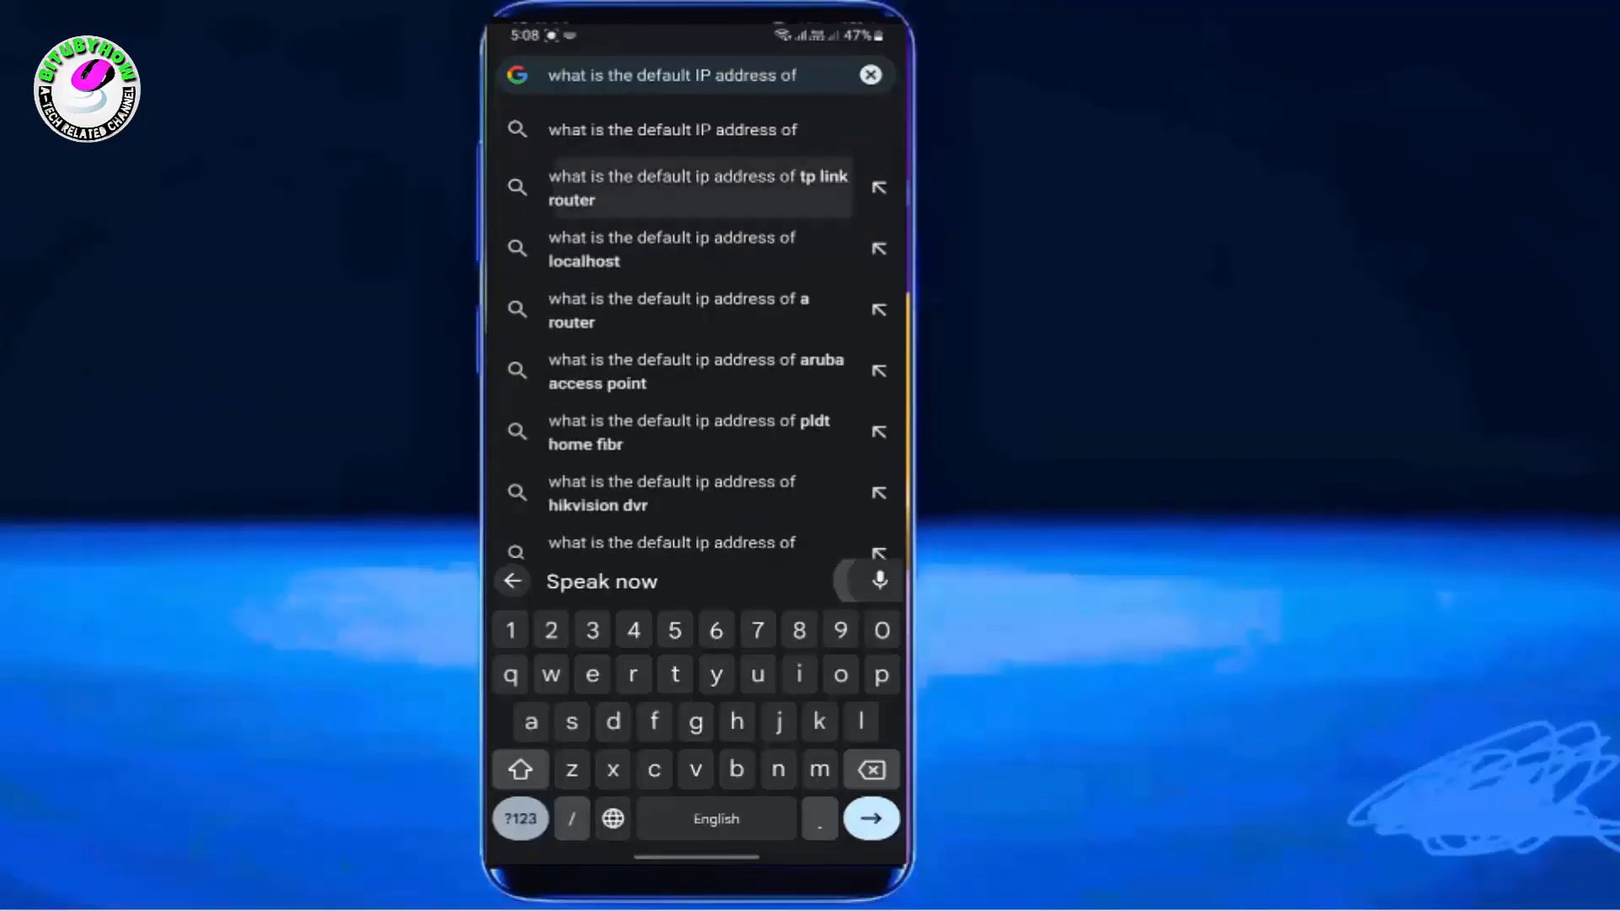
{"action": "left_click", "coordinate": [871, 818]}
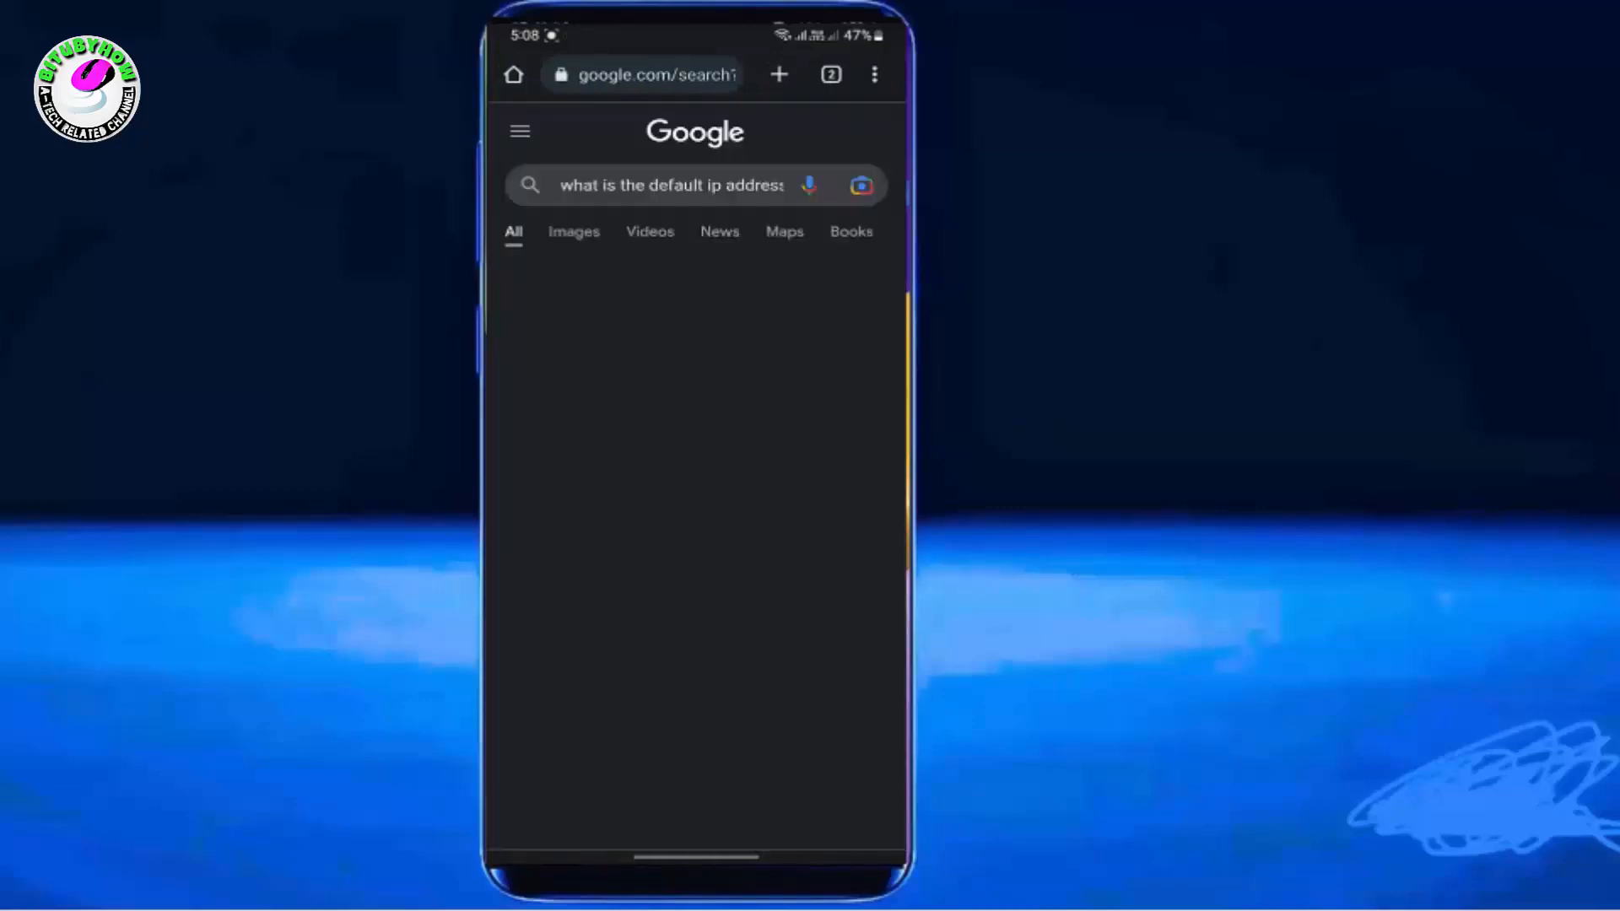
{"action": "scroll", "scroll_direction": "down", "scroll_amount": 3}
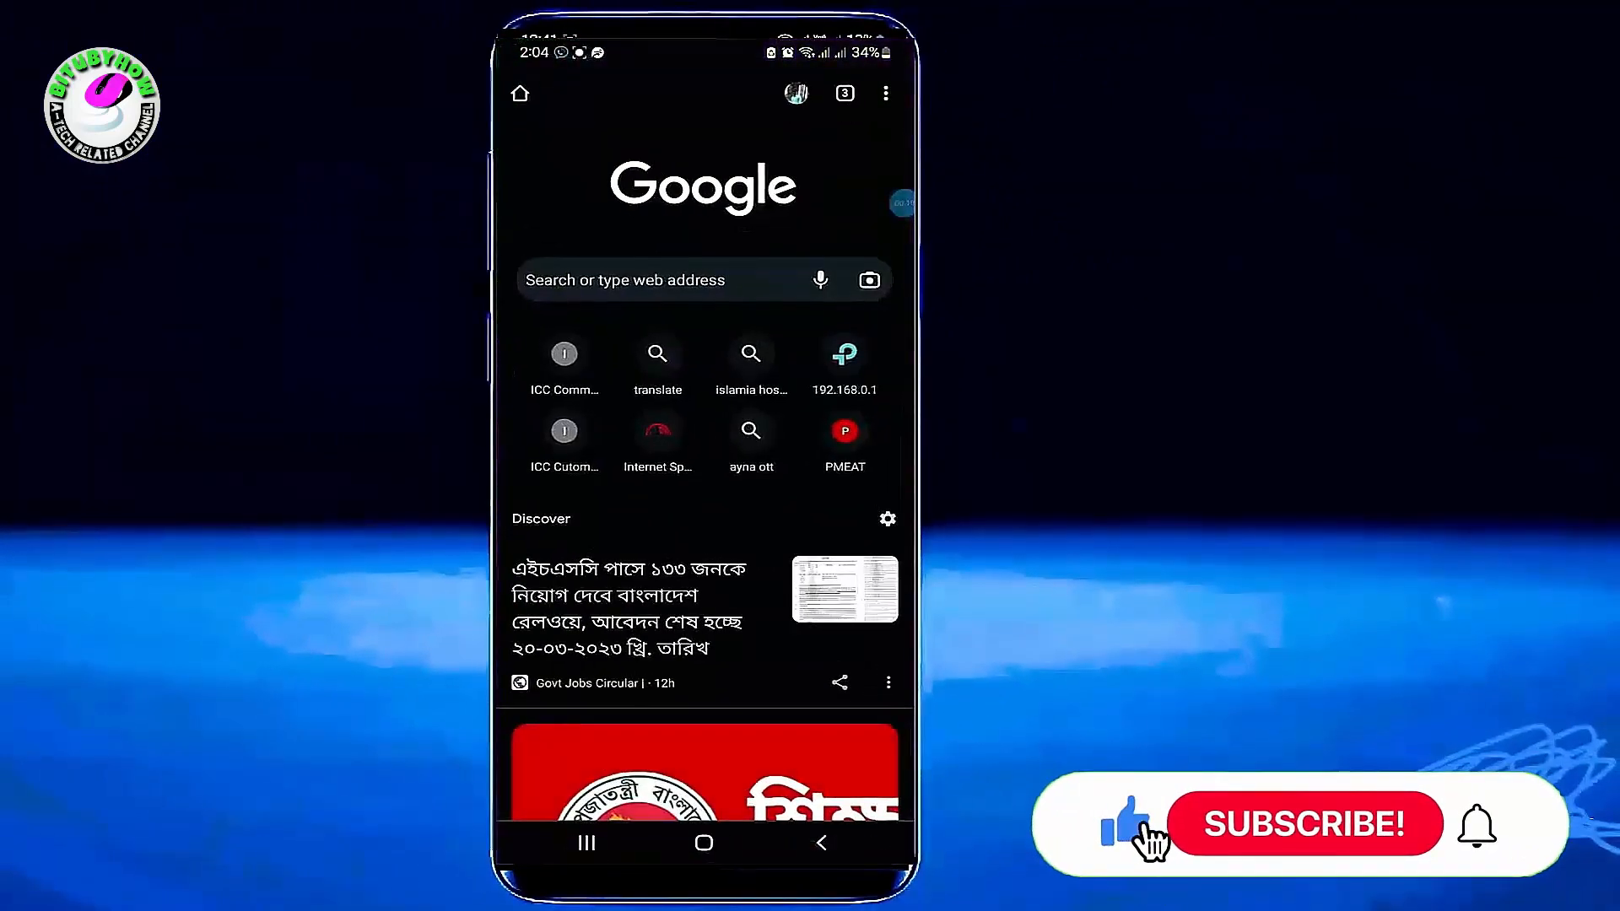
{"action": "left_click", "coordinate": [702, 278]}
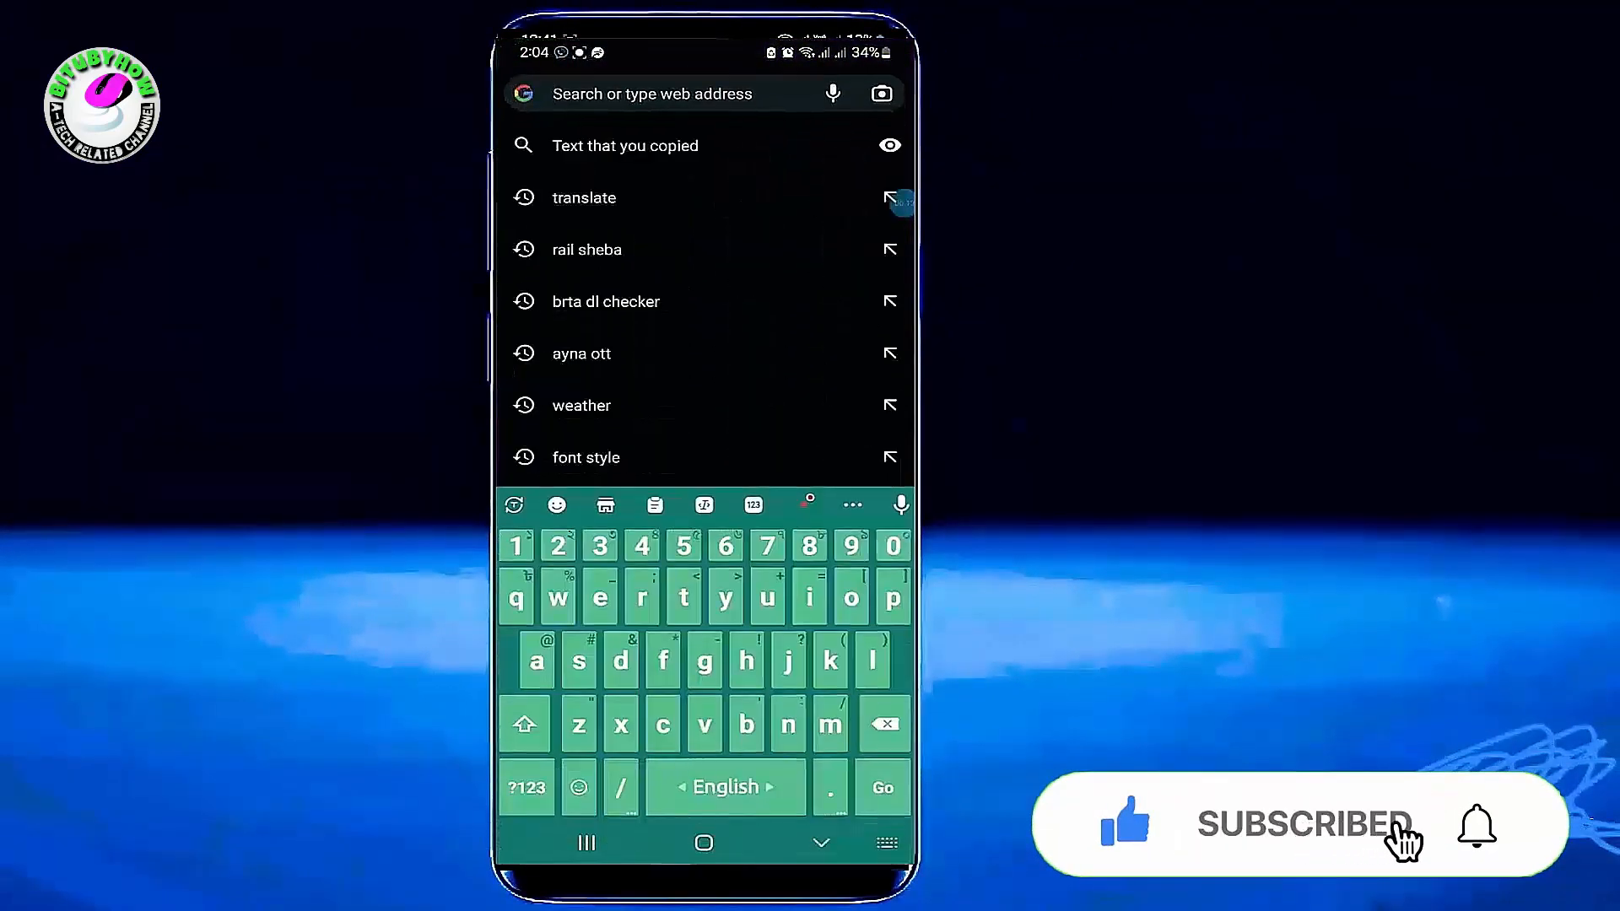
{"action": "type", "text": "192.168.0.1"}
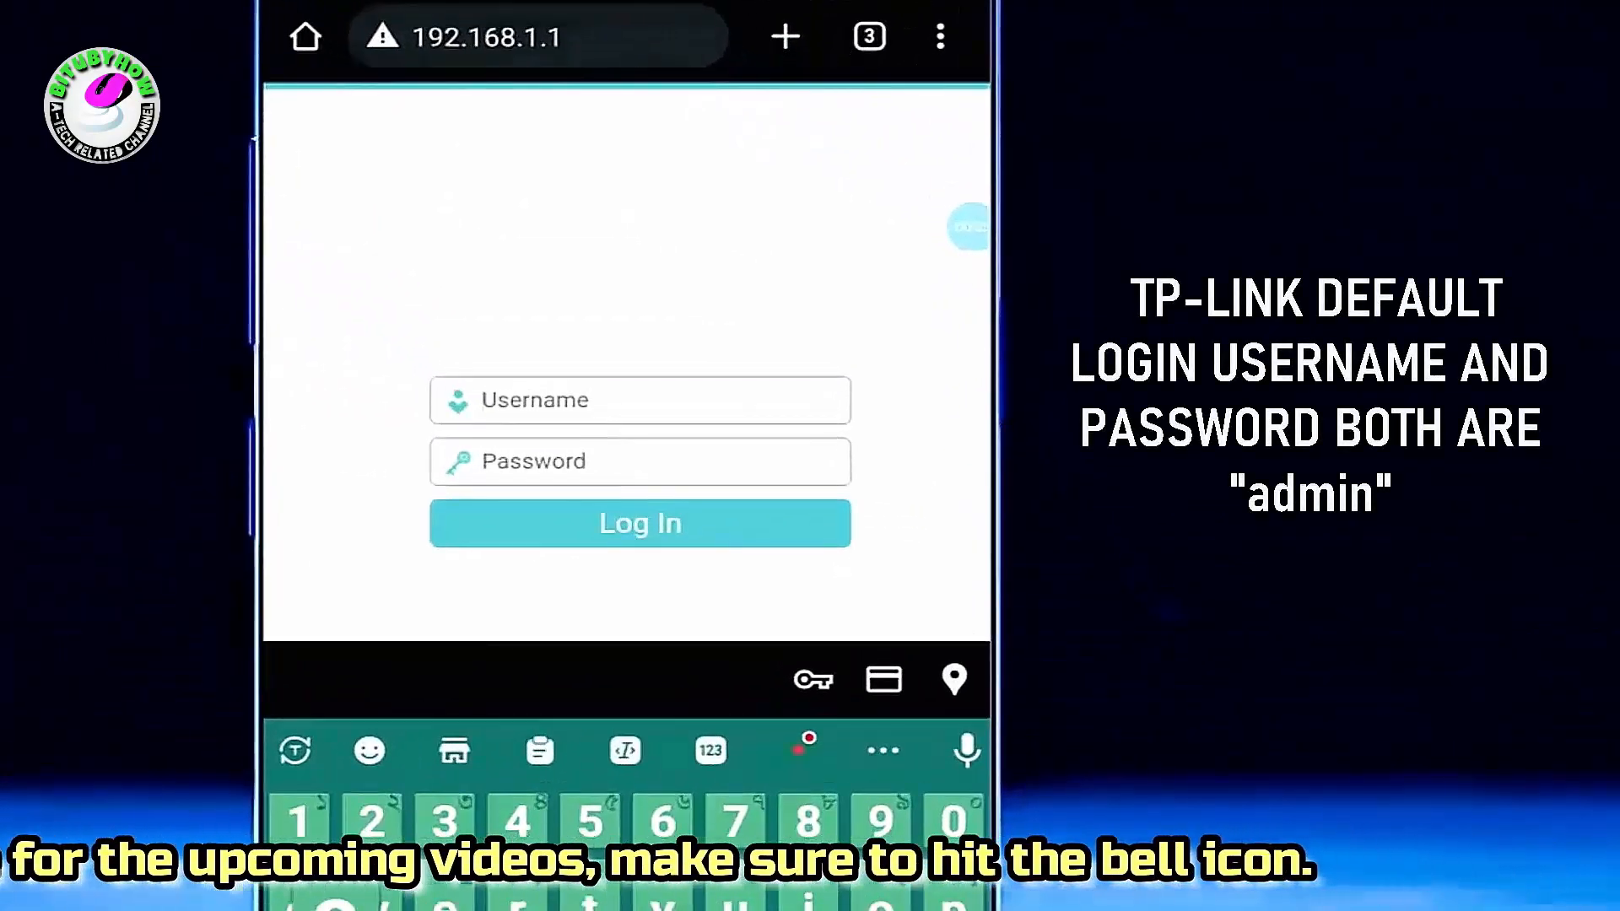
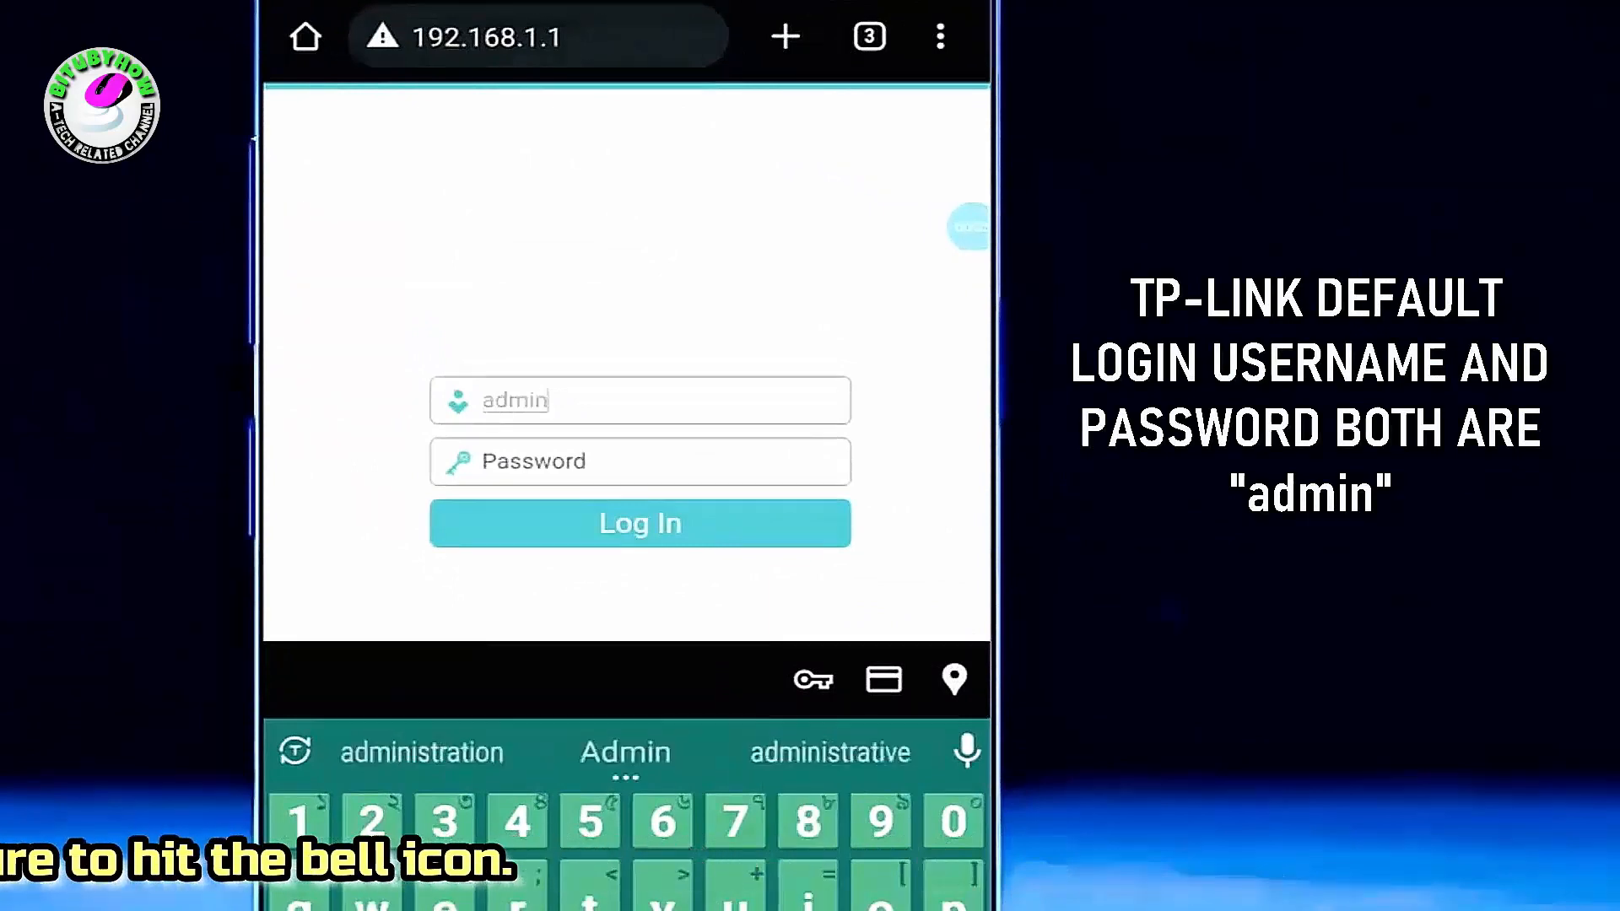
{"action": "type", "text": "d"}
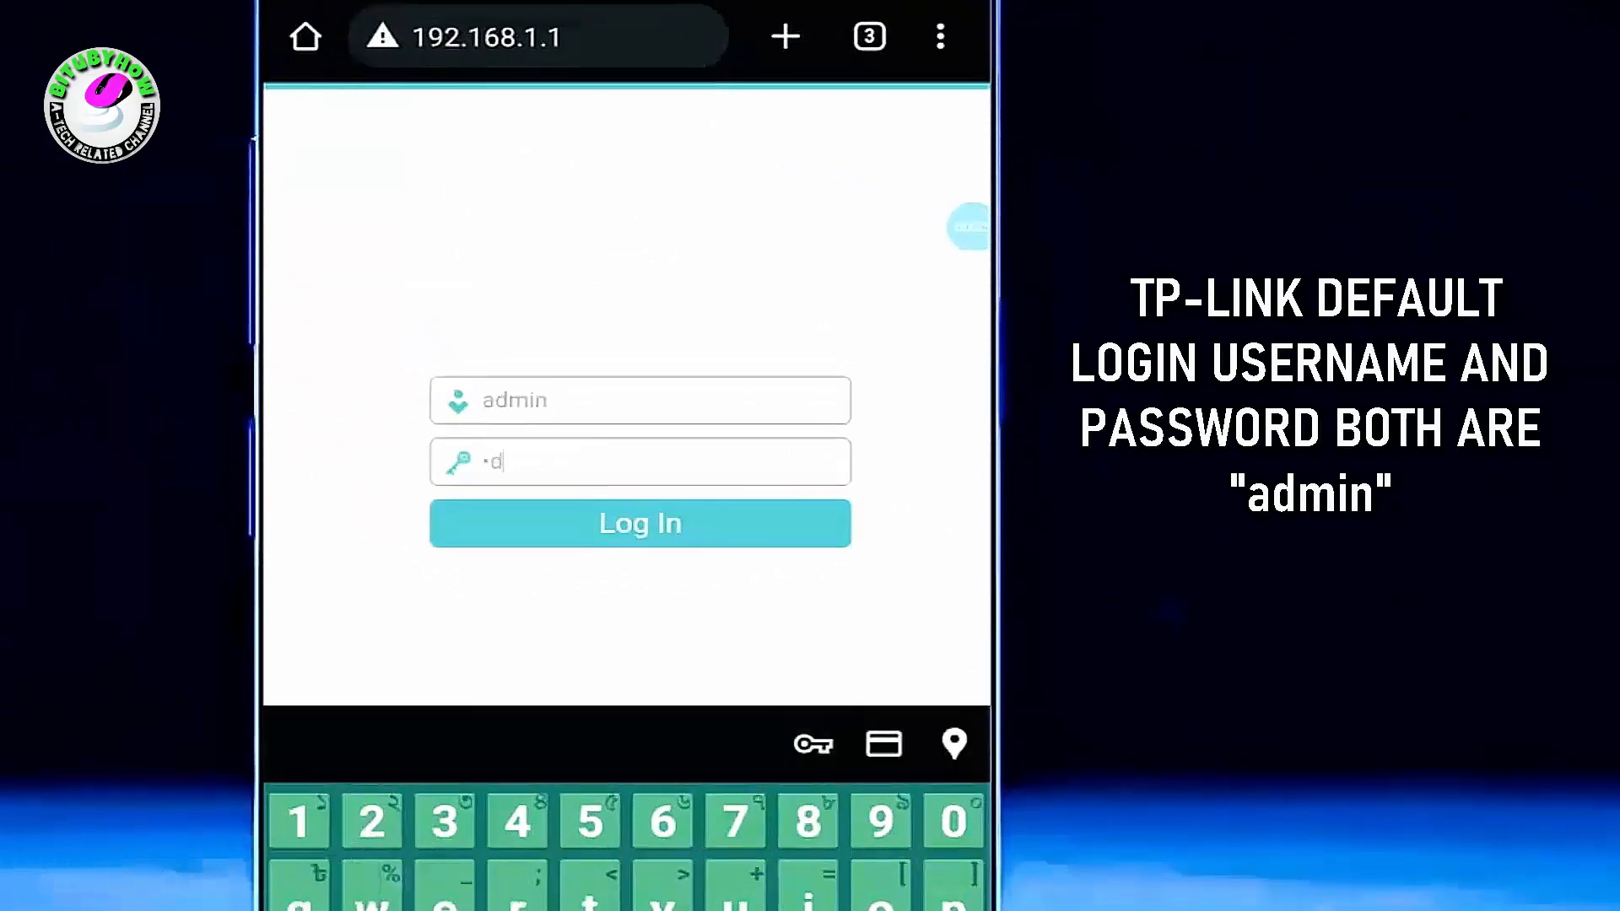
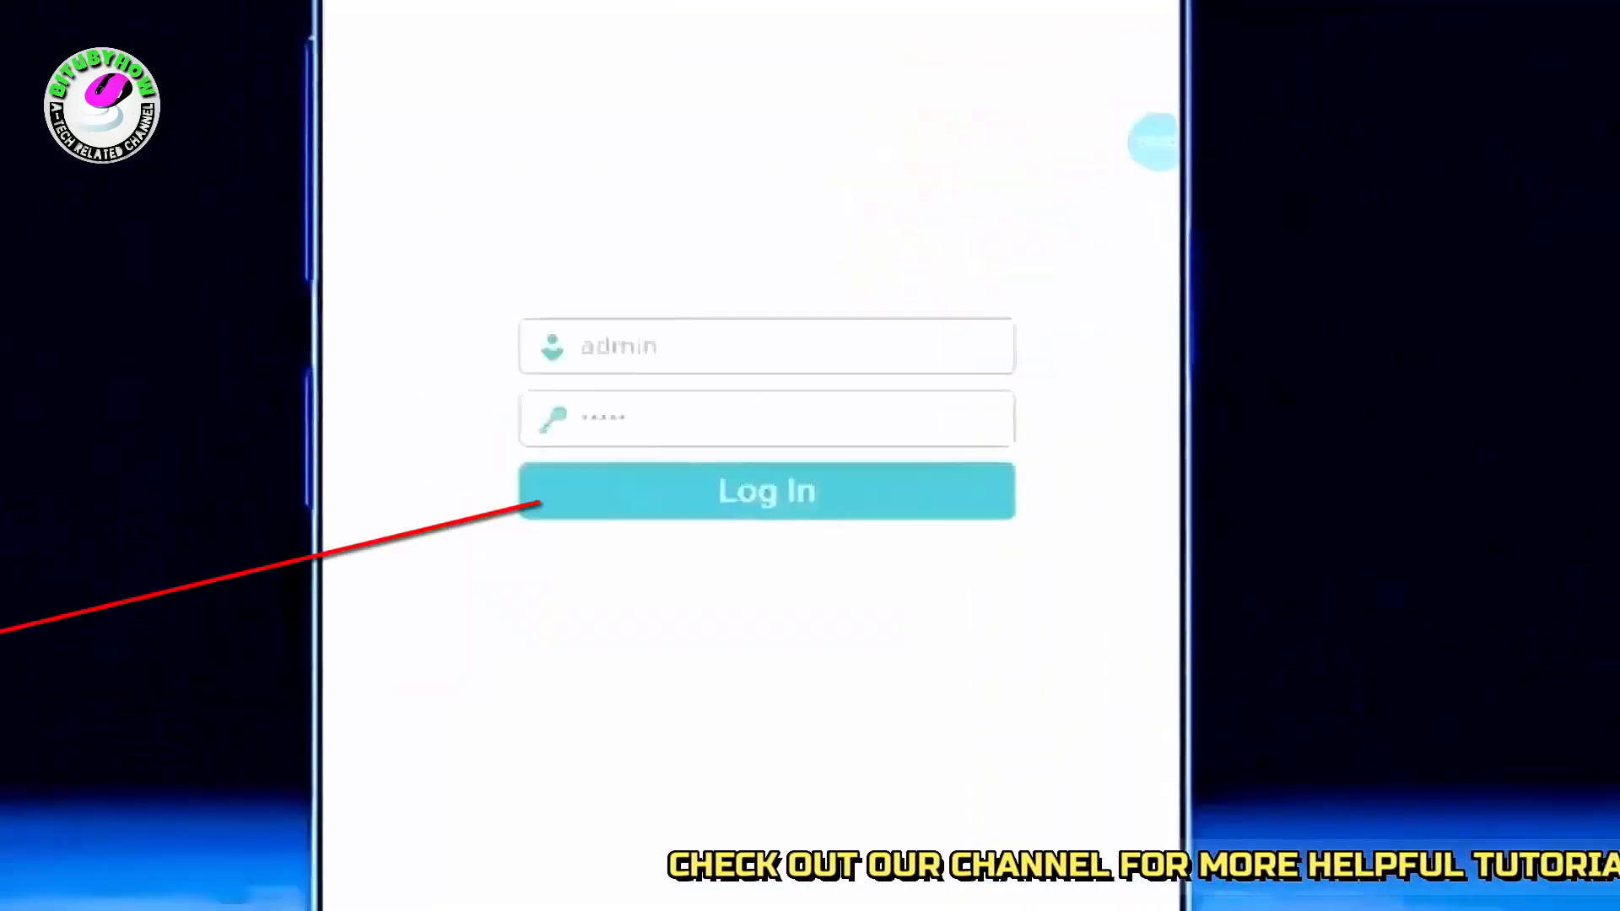
Log in to the router and reach Wireless > Wireless Security.
{"action": "left_click", "coordinate": [766, 489]}
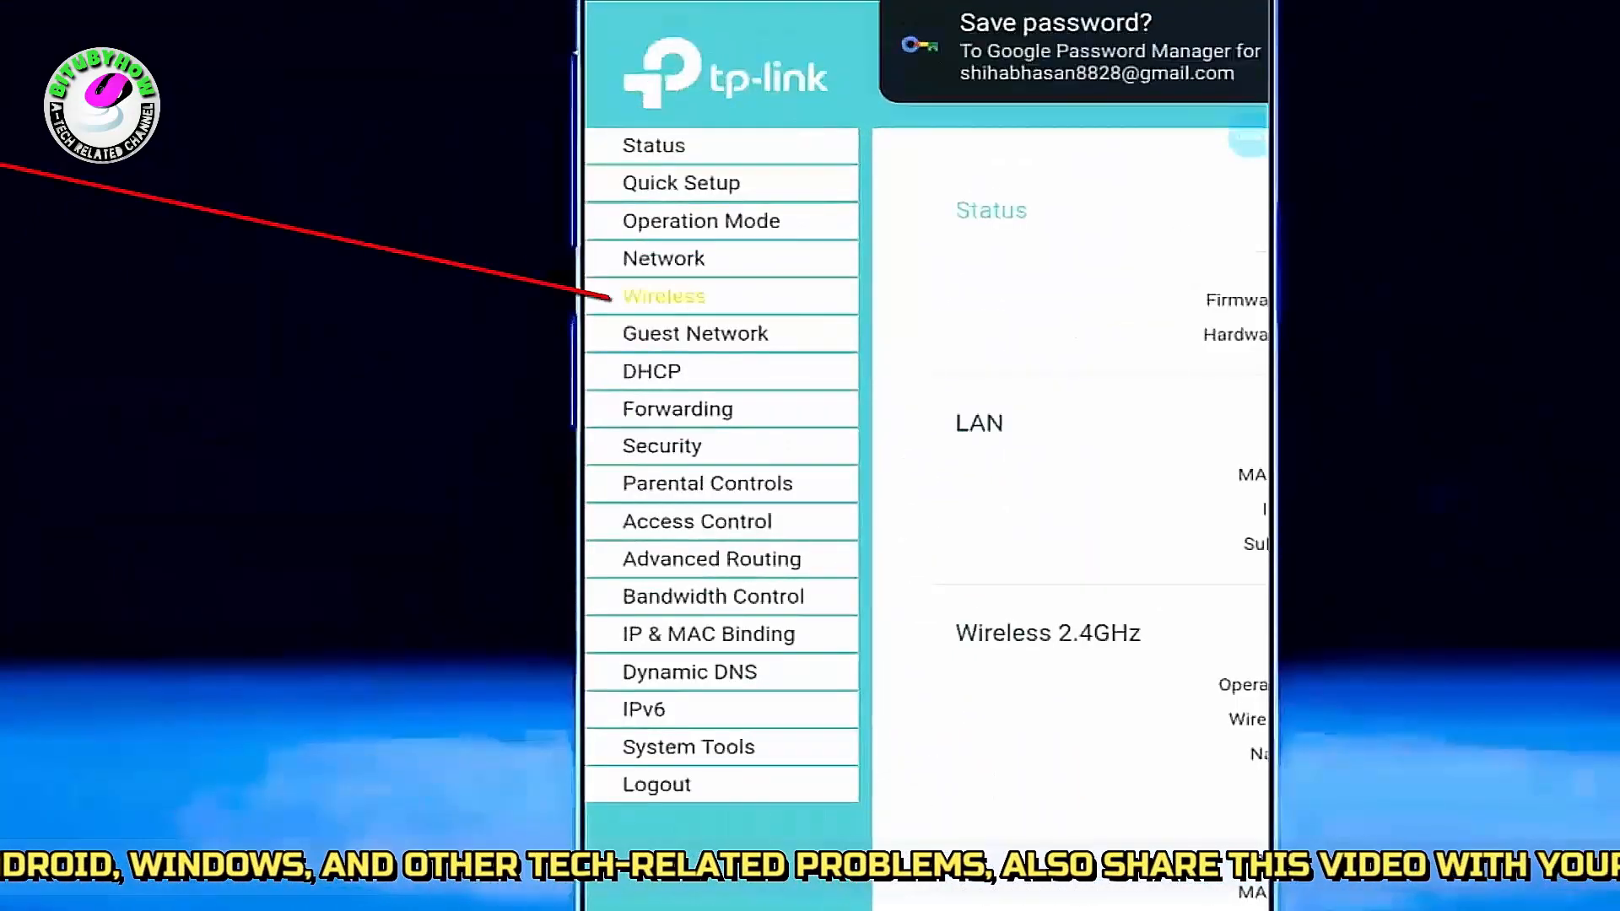
{"action": "left_click", "coordinate": [663, 297]}
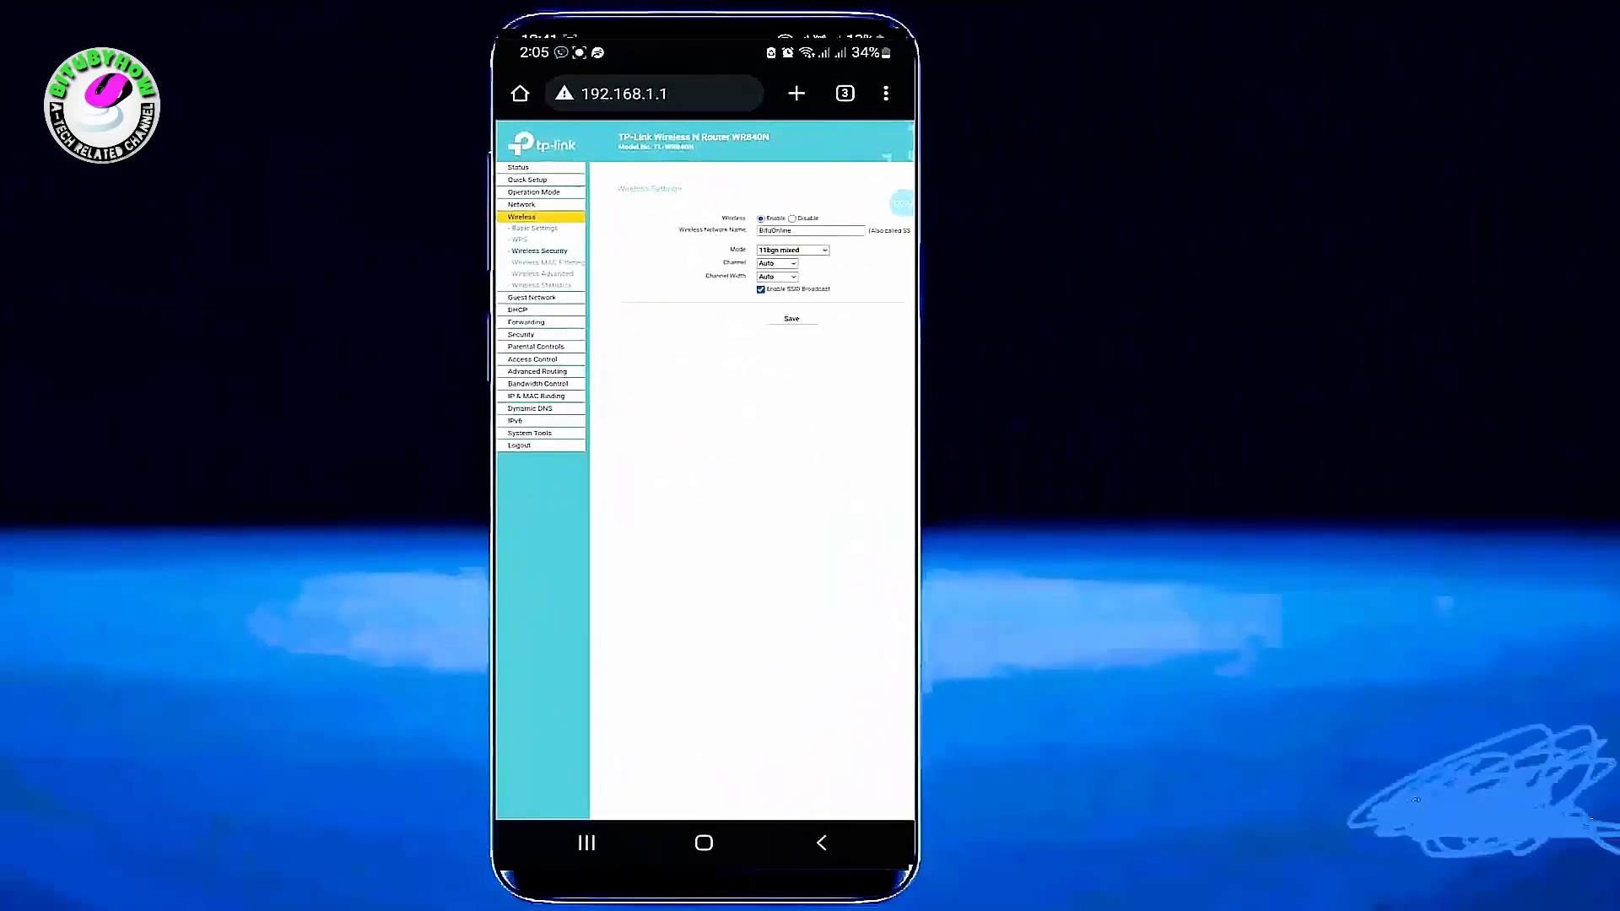
{"action": "left_click", "coordinate": [539, 250]}
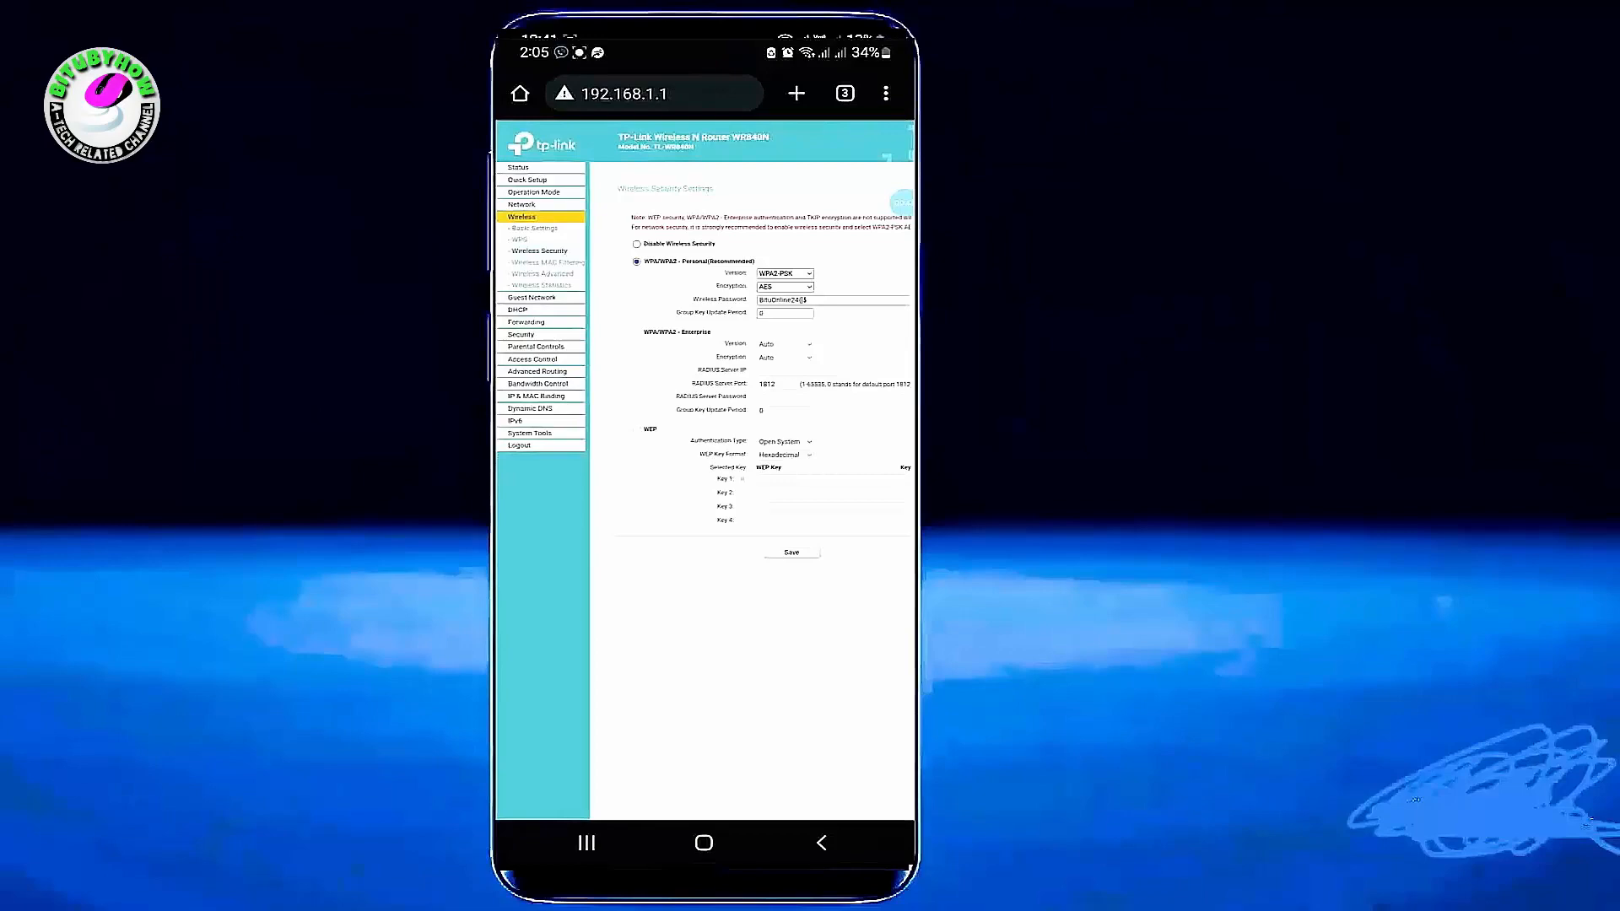
{"action": "left_click", "coordinate": [831, 300]}
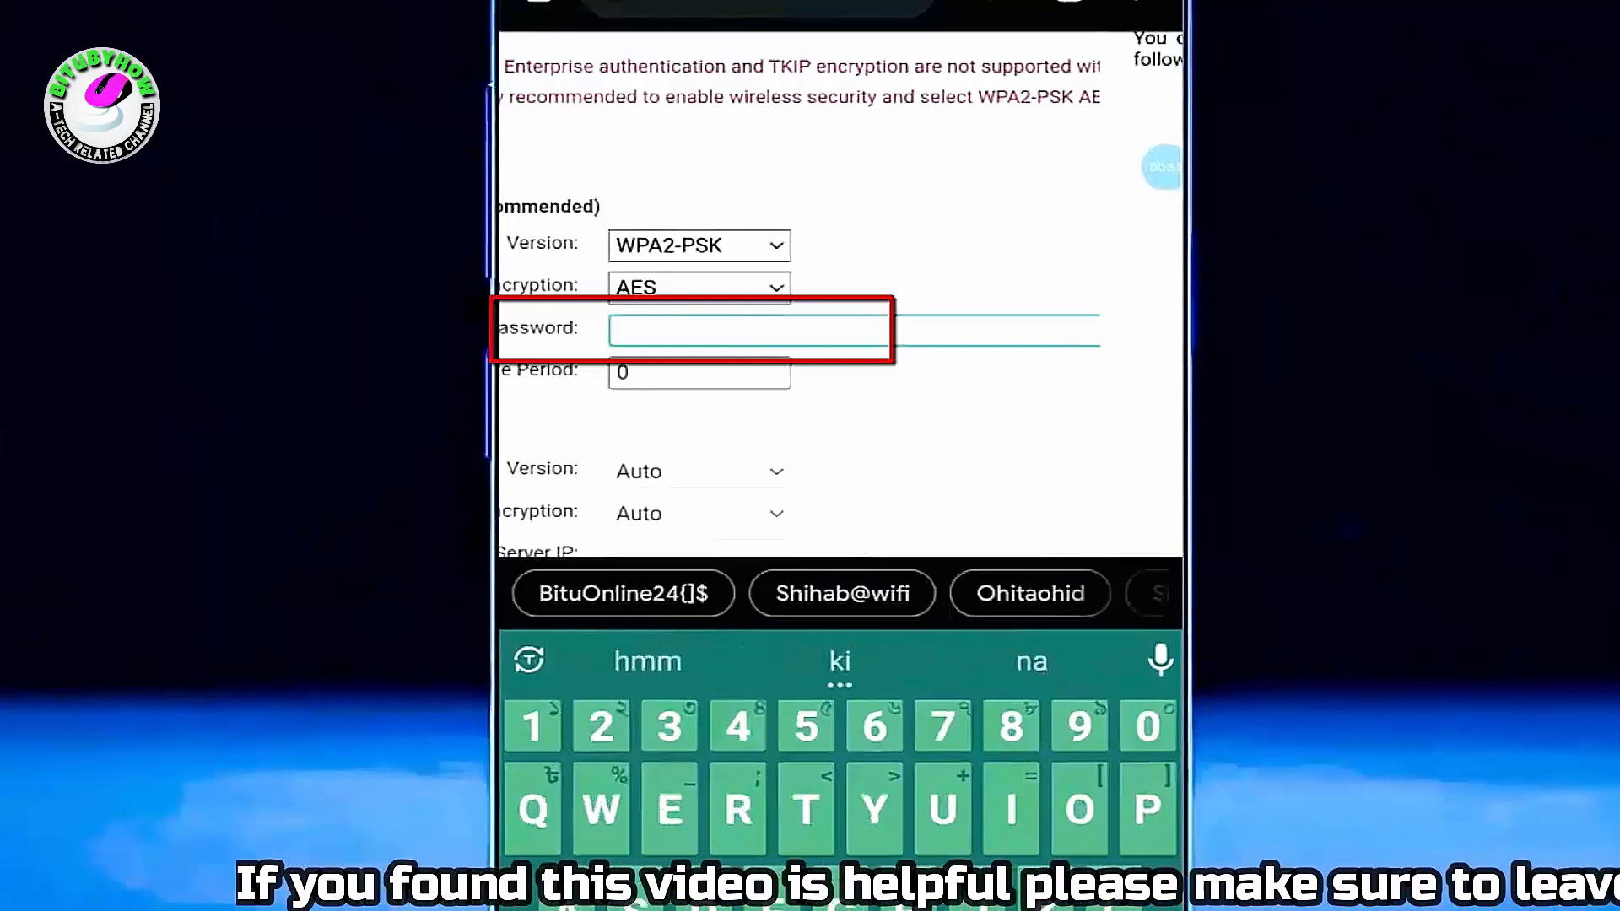
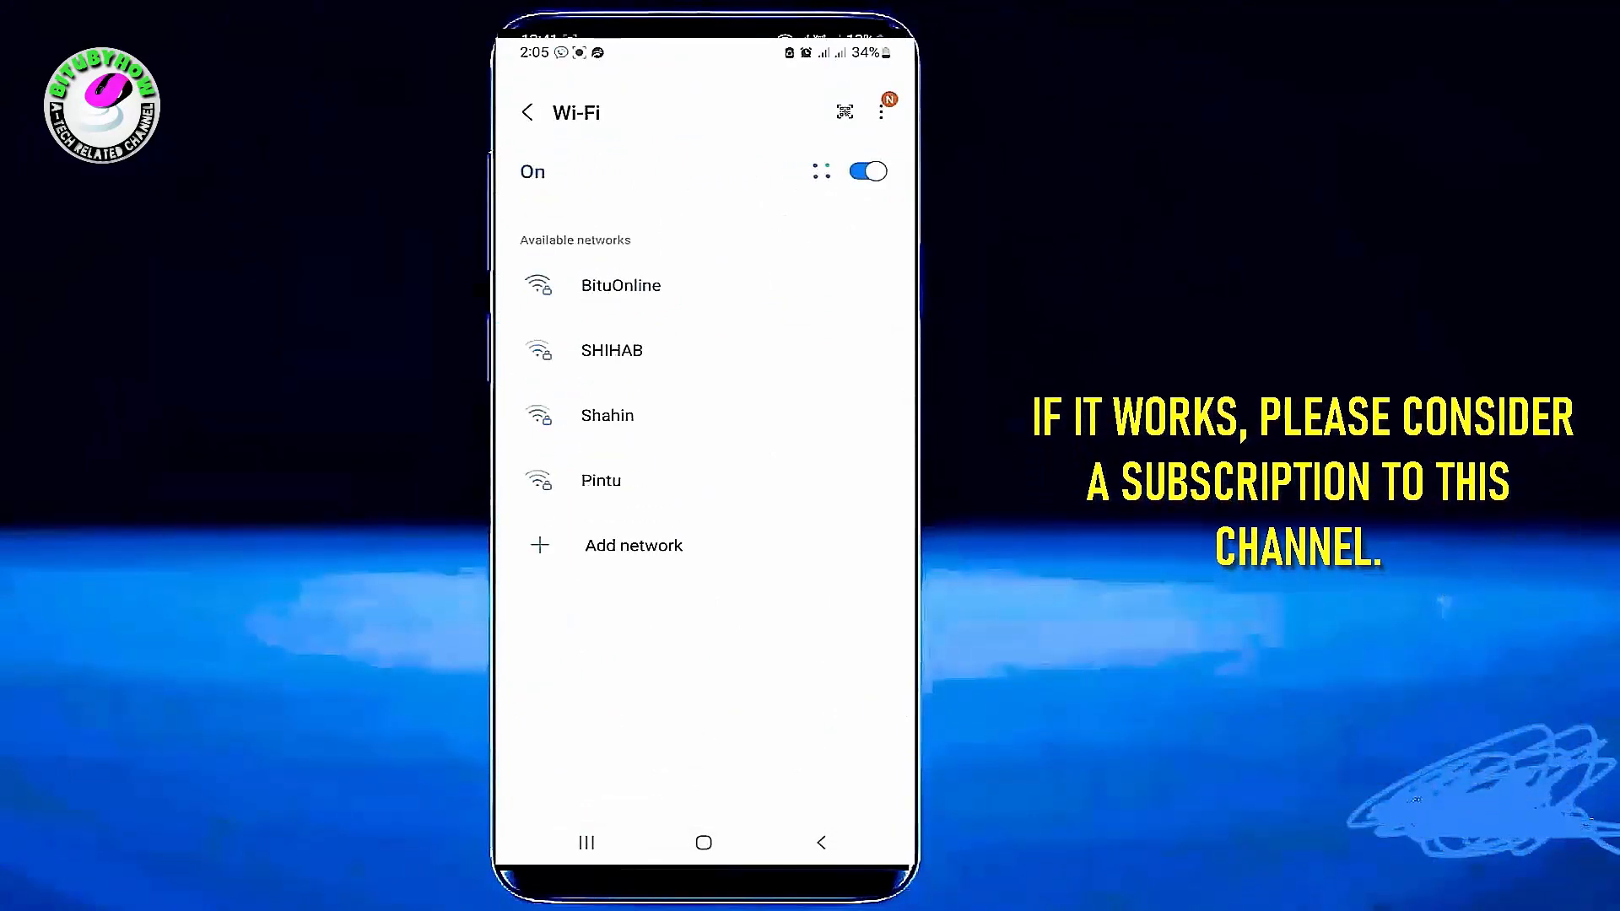
Connect to BituOnline from the Wi-Fi list using the new password.
{"action": "left_click", "coordinate": [610, 351]}
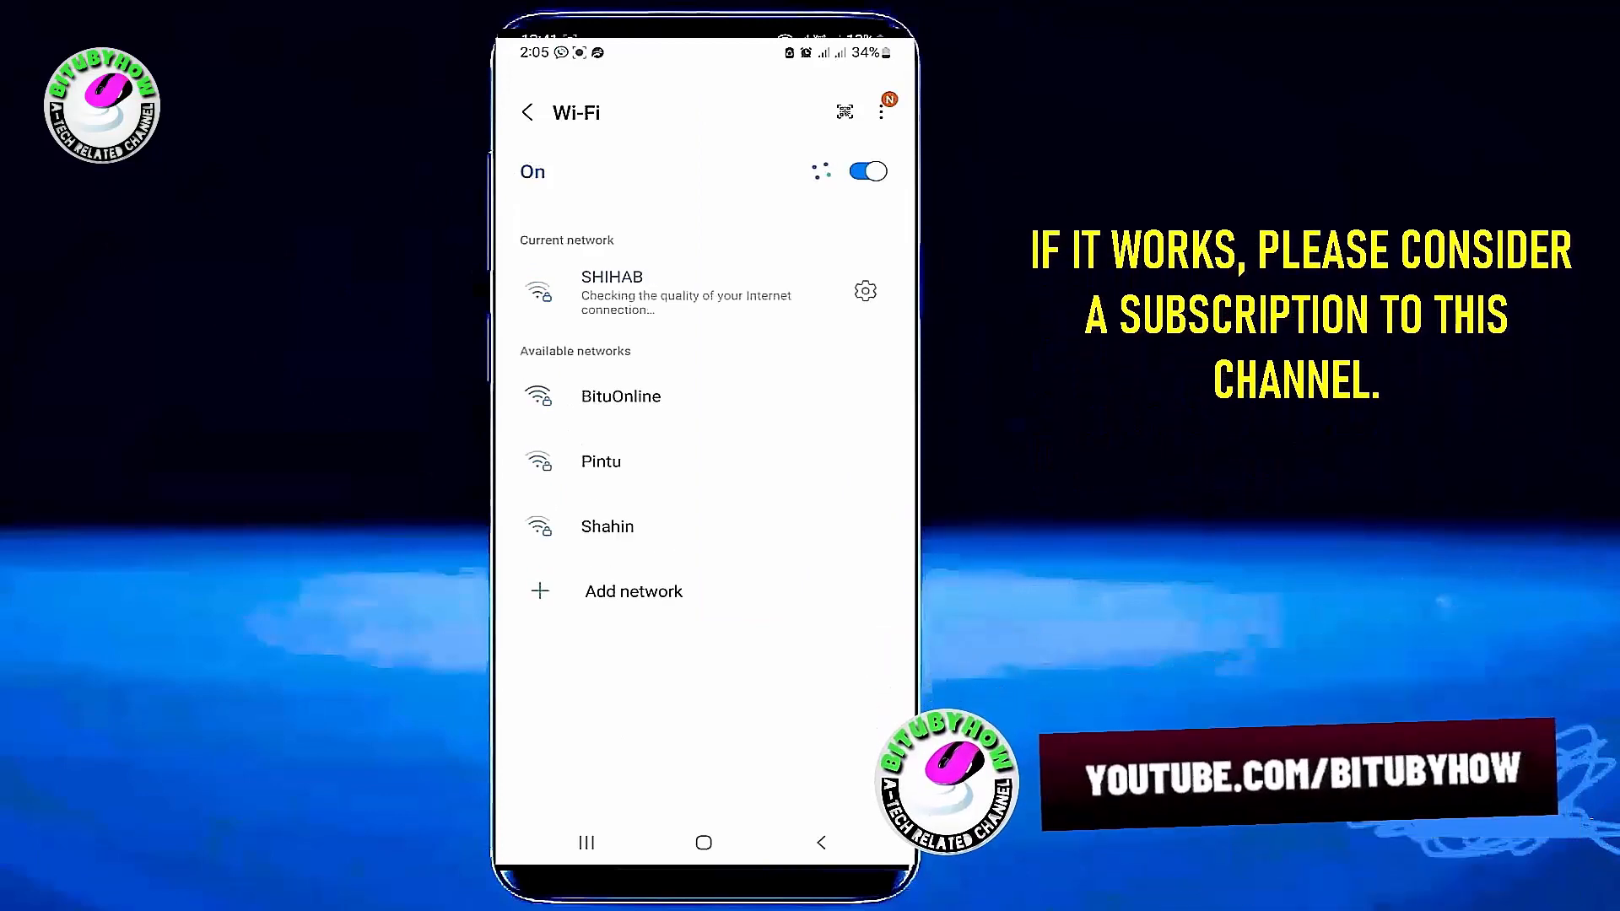
{"action": "left_click", "coordinate": [619, 395]}
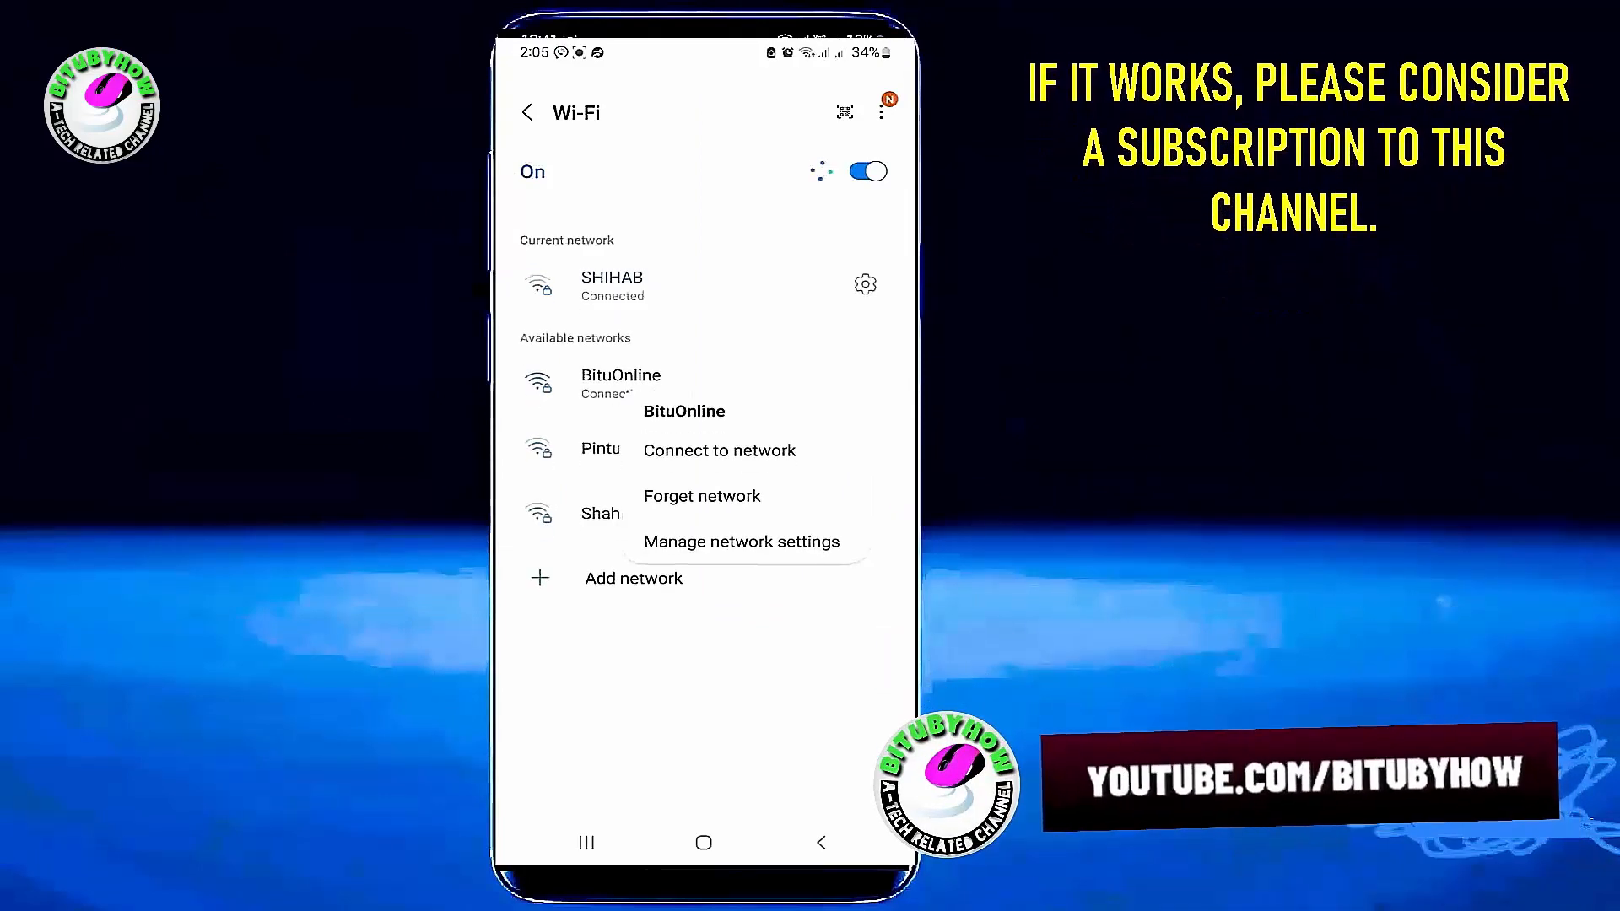
{"action": "left_click", "coordinate": [719, 449]}
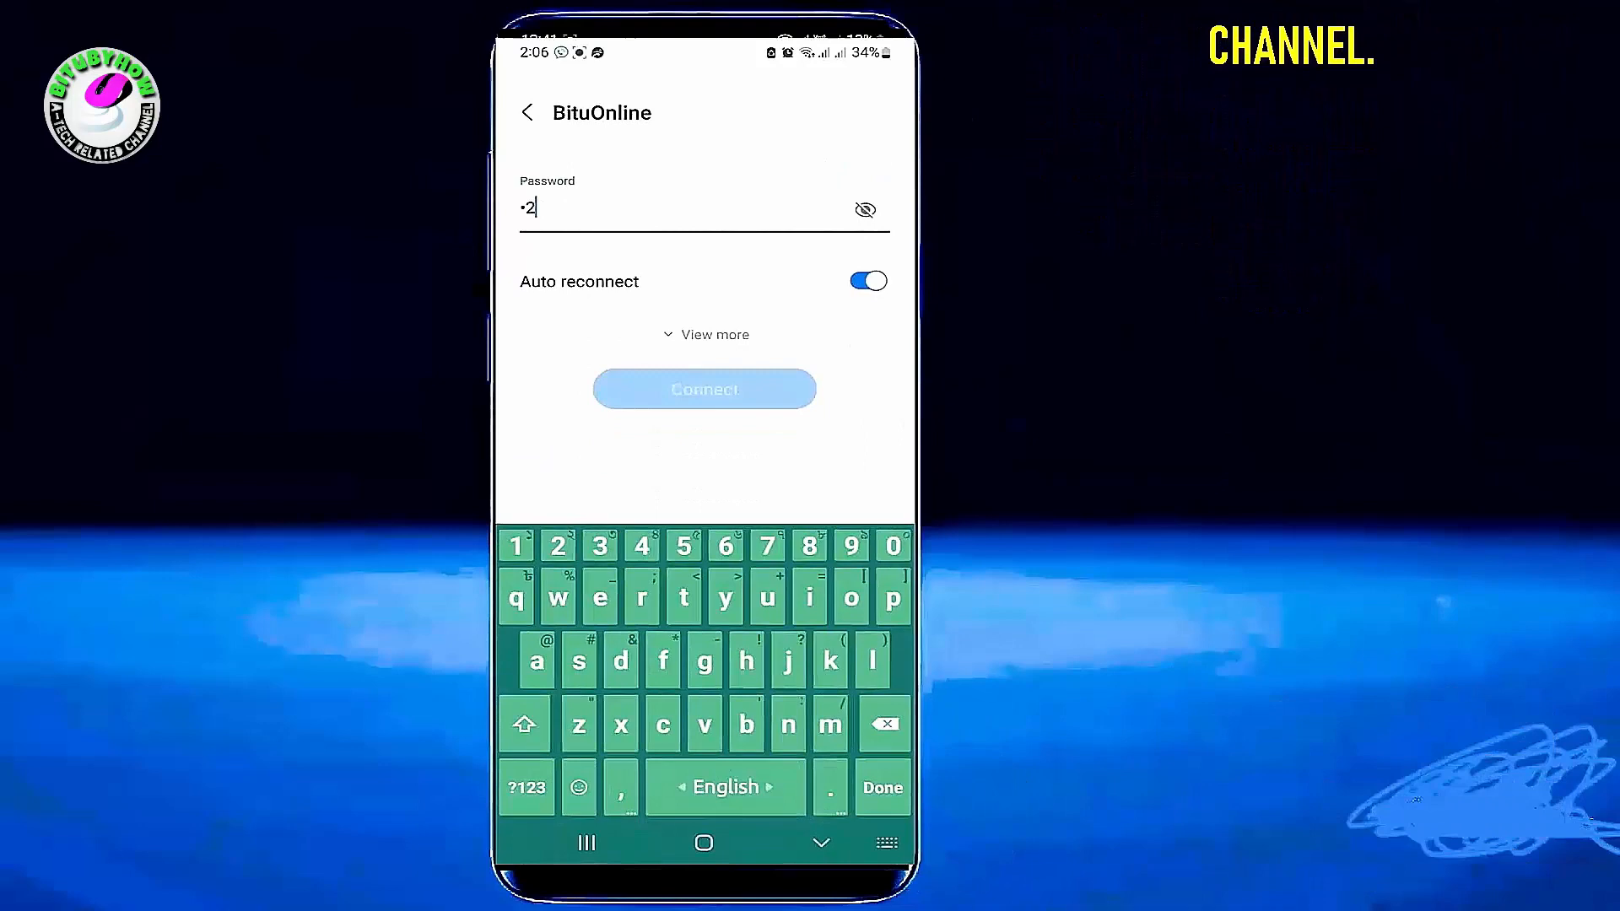
{"action": "left_click", "coordinate": [527, 111]}
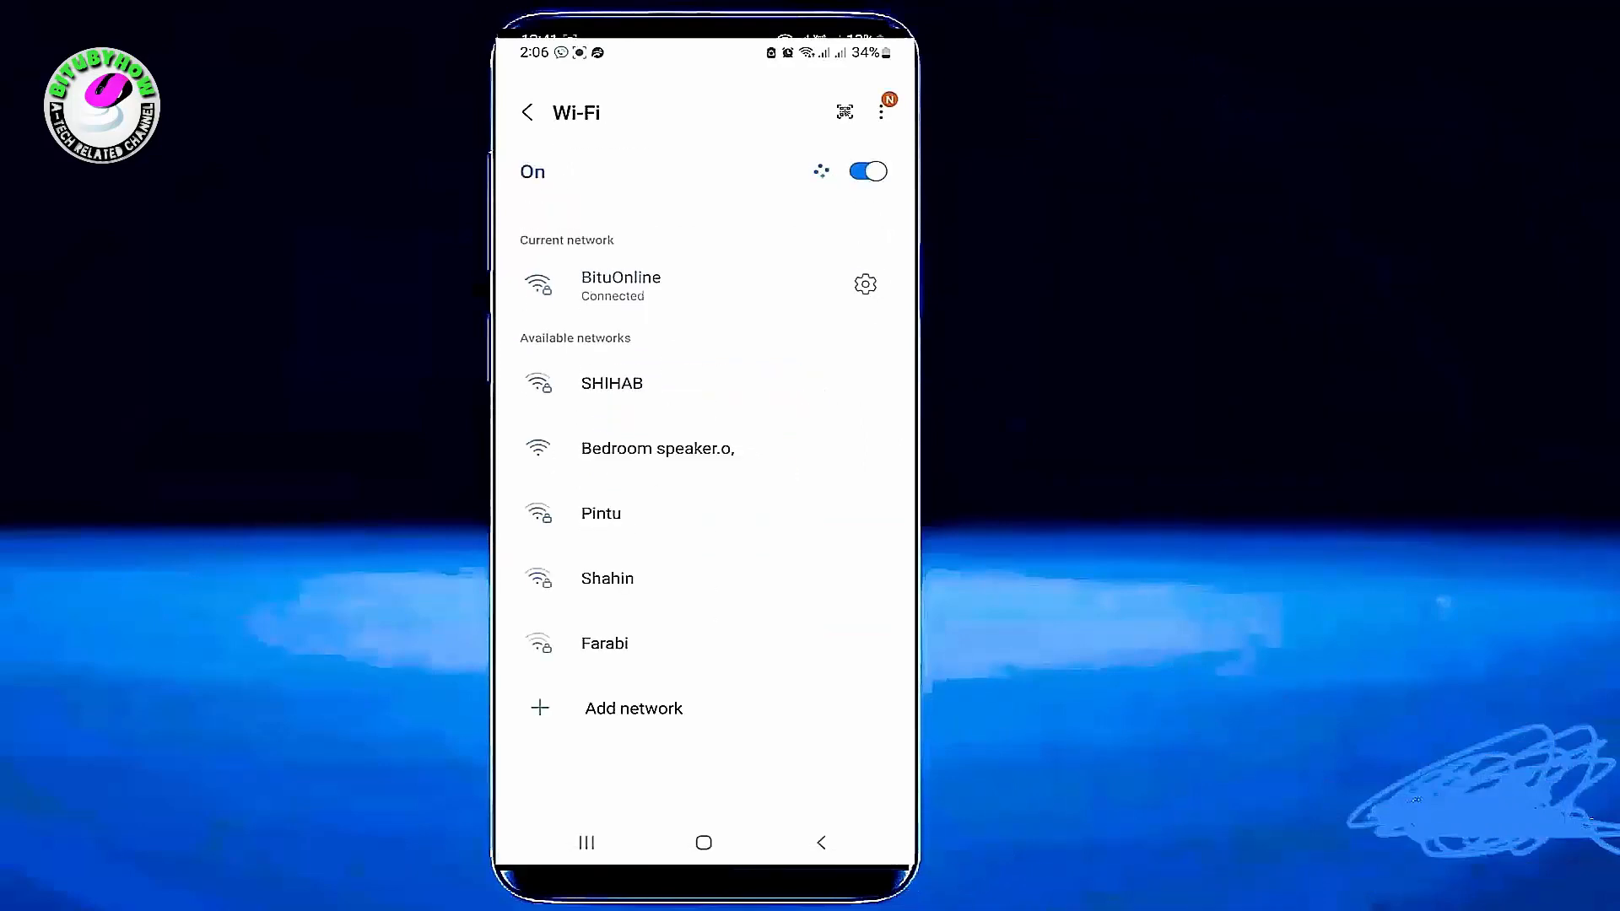